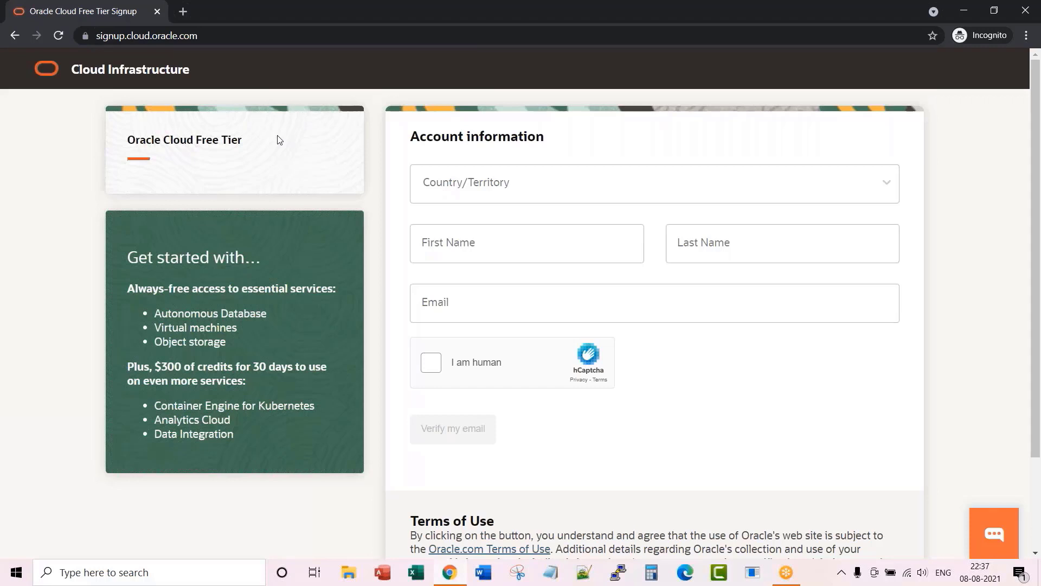
mouse_move(106, 49)
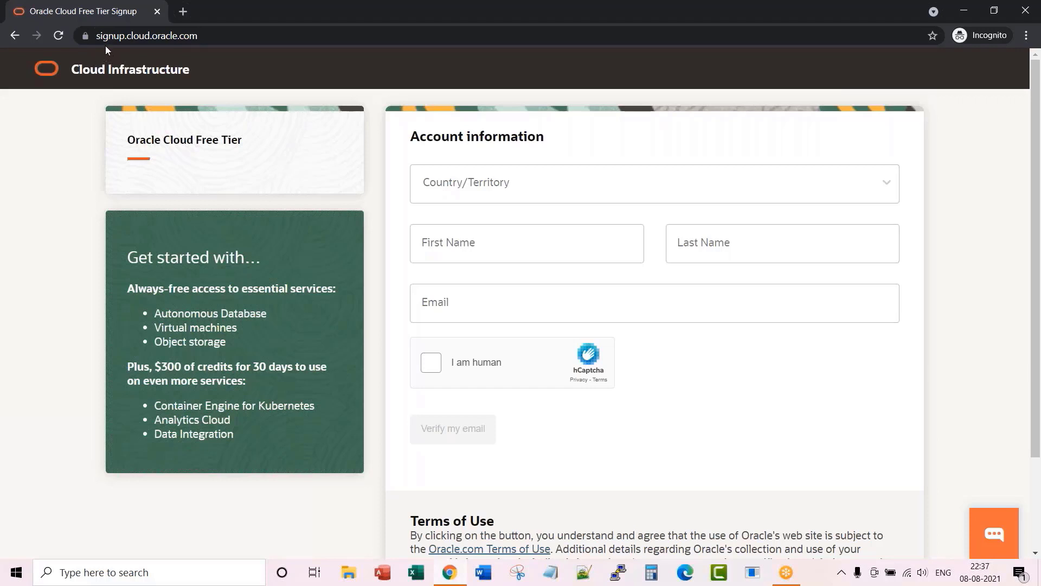
mouse_move(164, 41)
text(Nandigam)
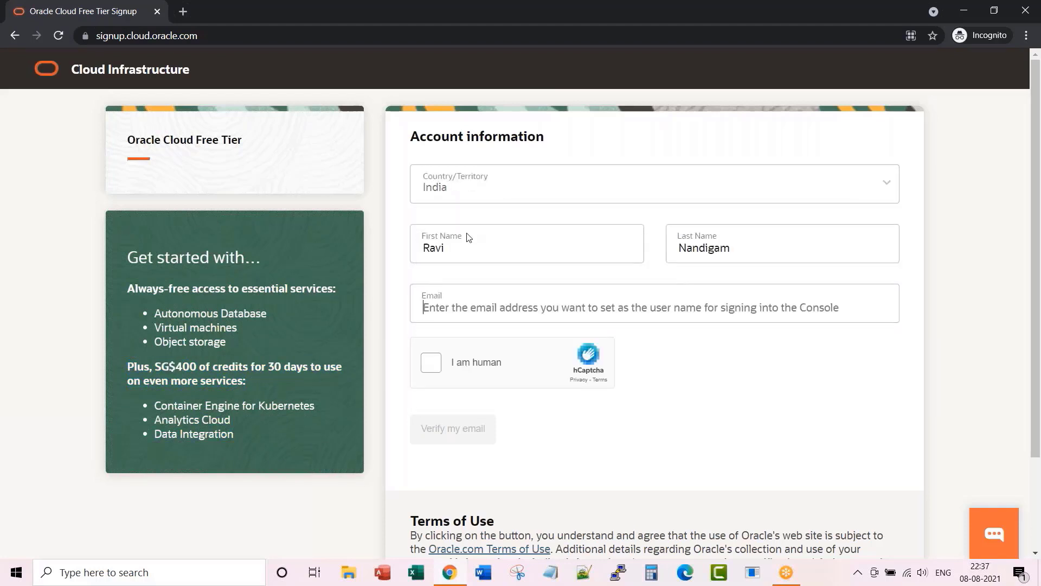
- Pass the 'I am human' check by marking the hCaptcha images that contain a truck
click(431, 362)
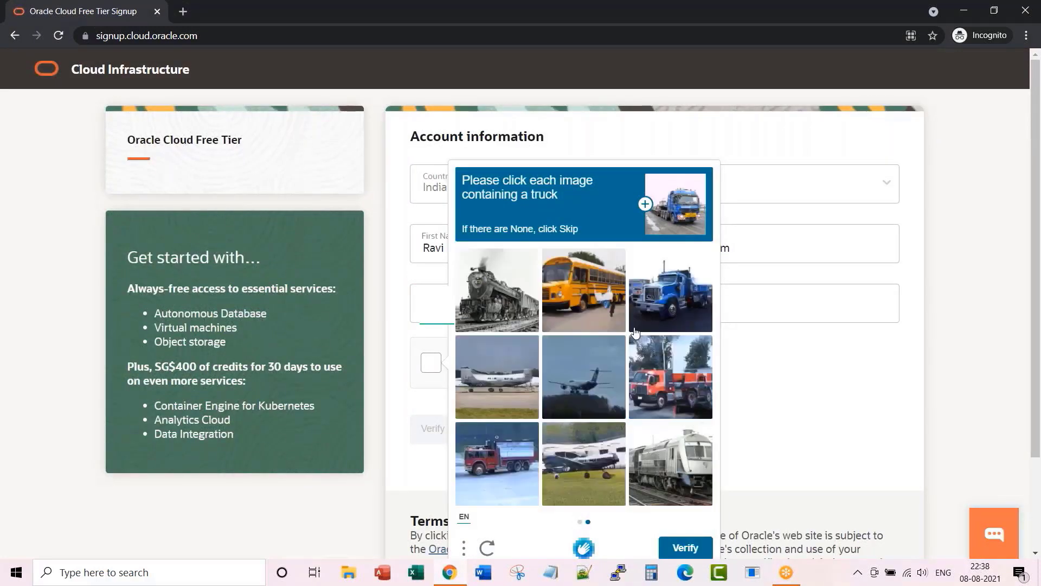
click(669, 291)
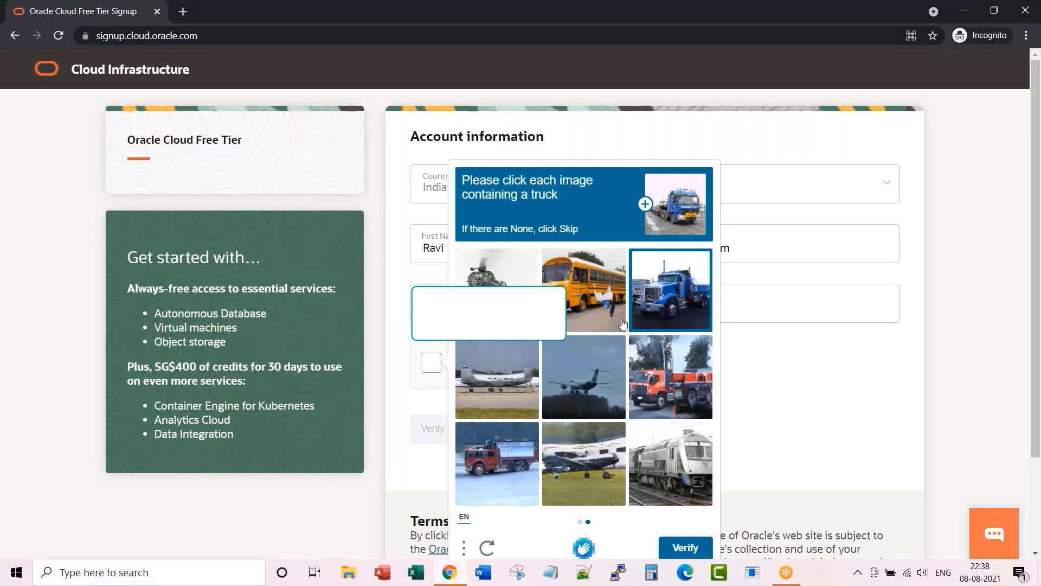
click(671, 377)
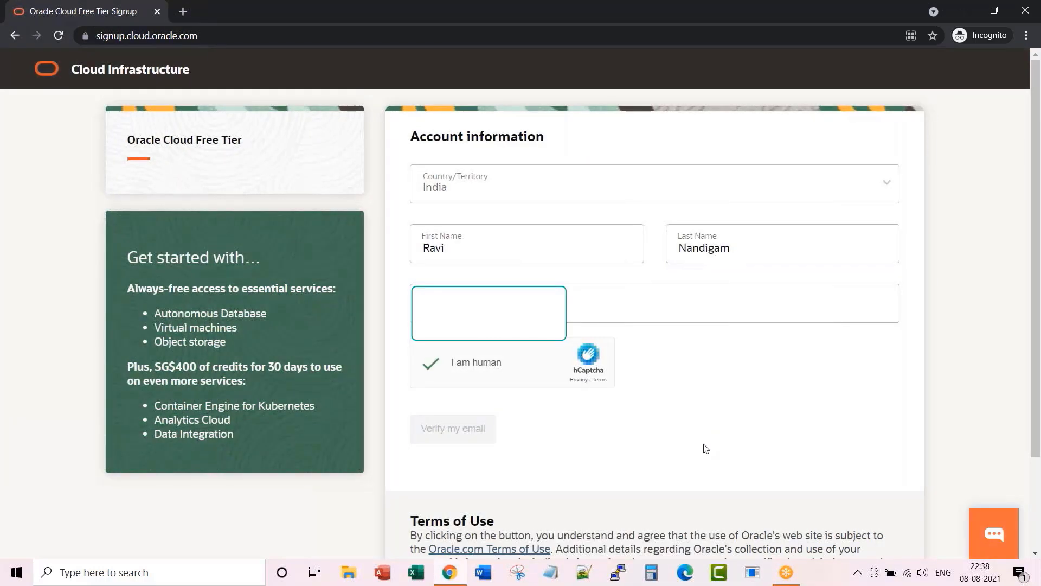
mouse_move(454, 430)
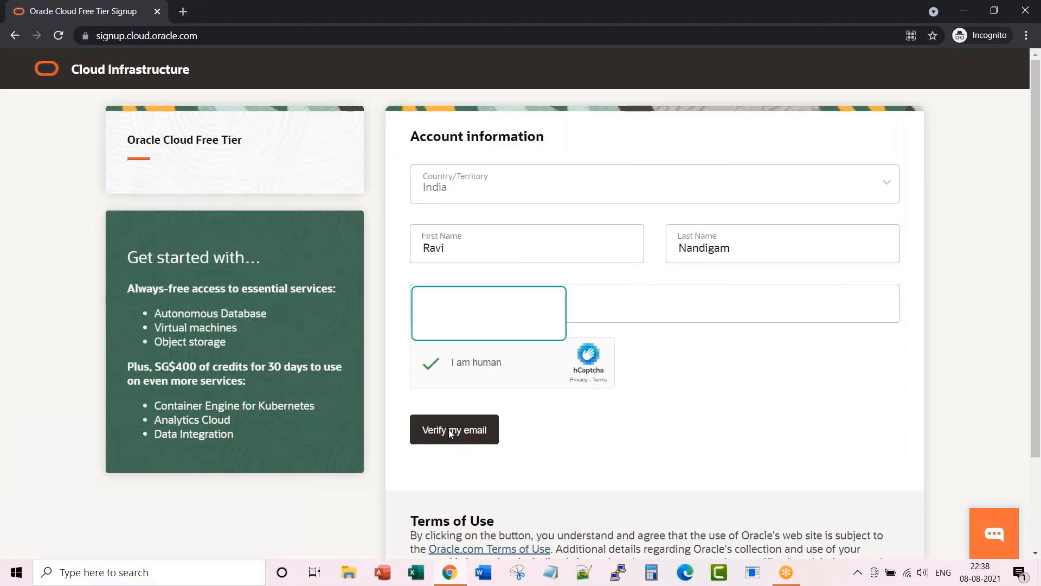
- Request the email verification link with 'Verify my email'
click(455, 430)
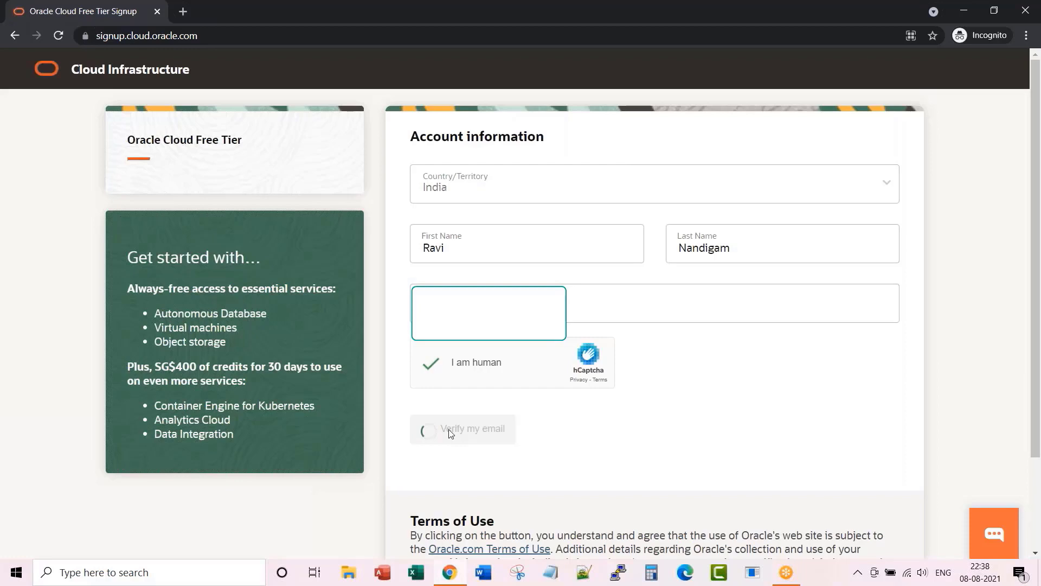
click(473, 429)
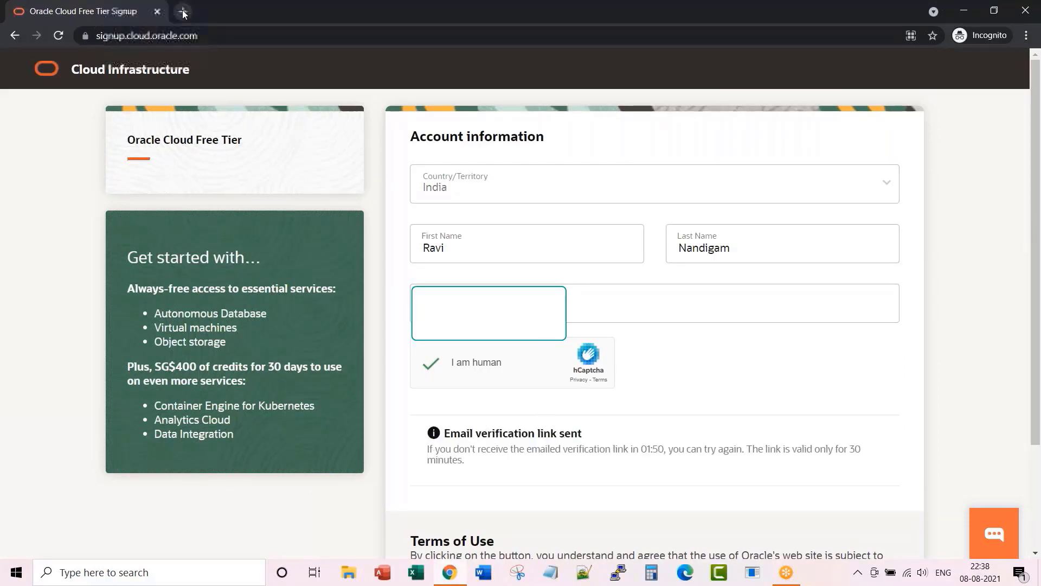
- In Gmail, follow the 'Click here' link in the Oracle Cloud confirmation email
click(182, 11)
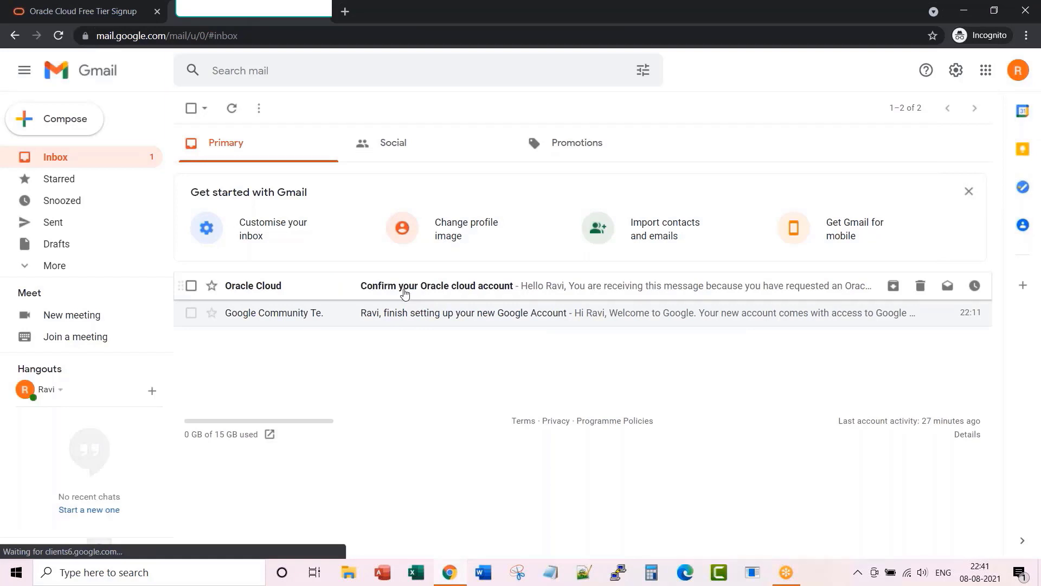
click(437, 285)
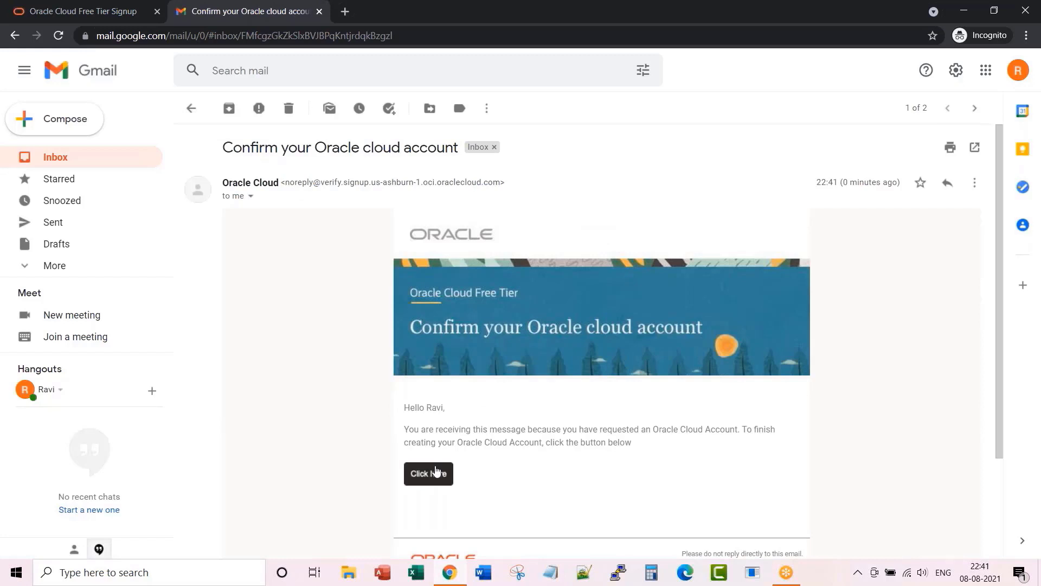
click(427, 473)
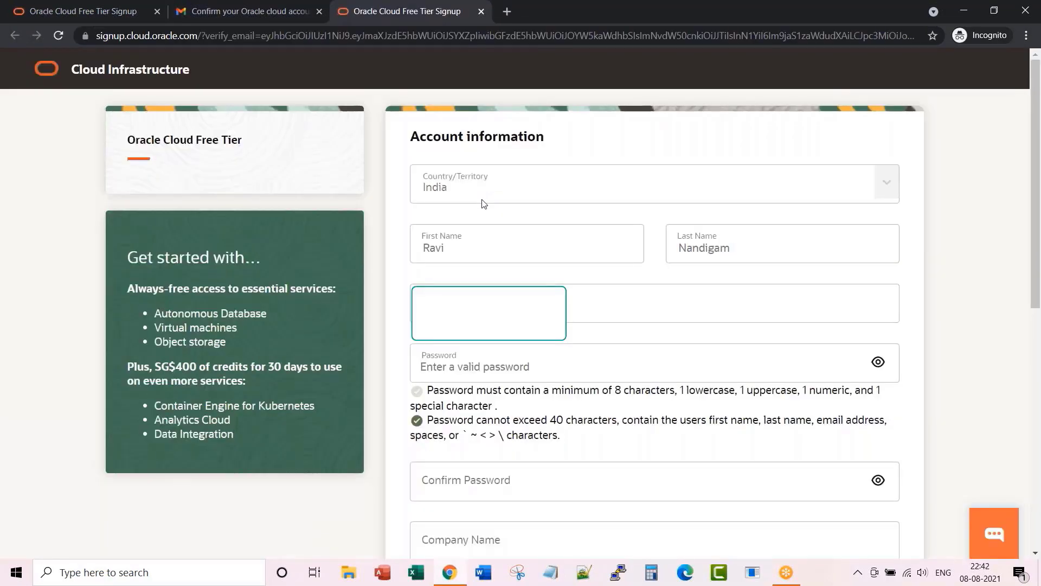
mouse_move(574, 367)
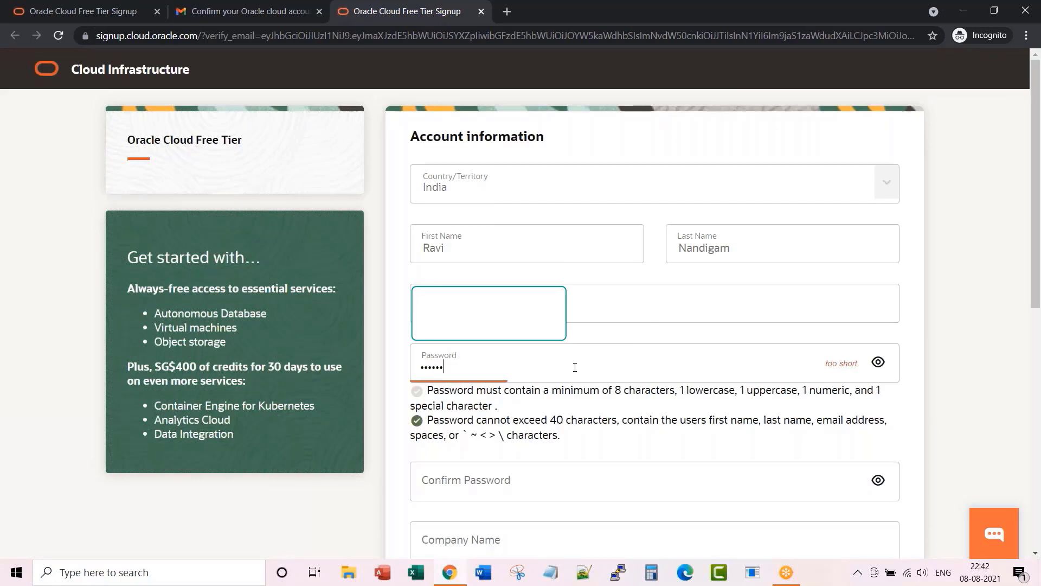
- Choose India South (Hyderabad) as the home region below the password and account name fields
scroll(down, 3)
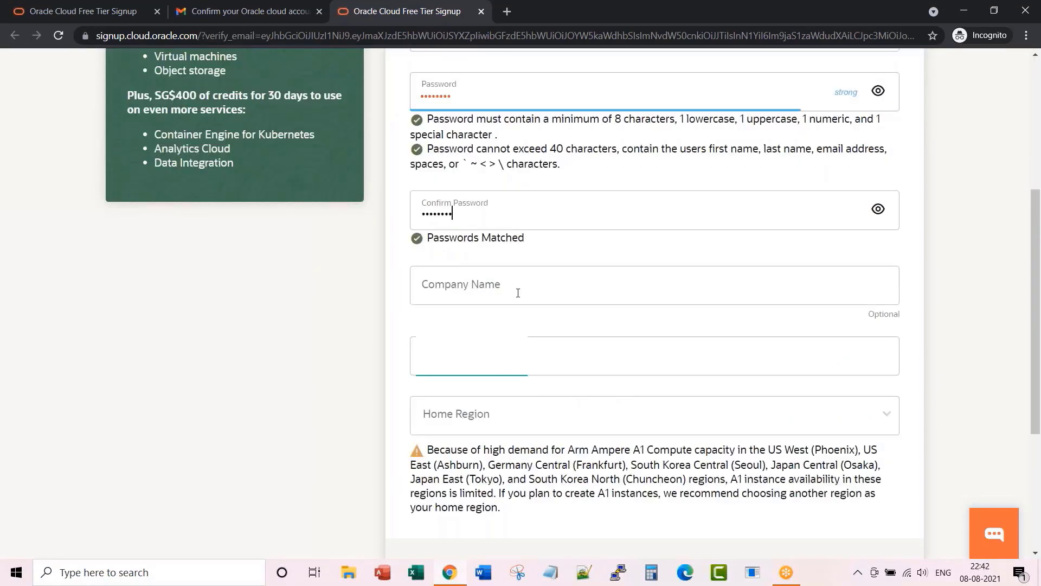
scroll(down, 3)
text(h)
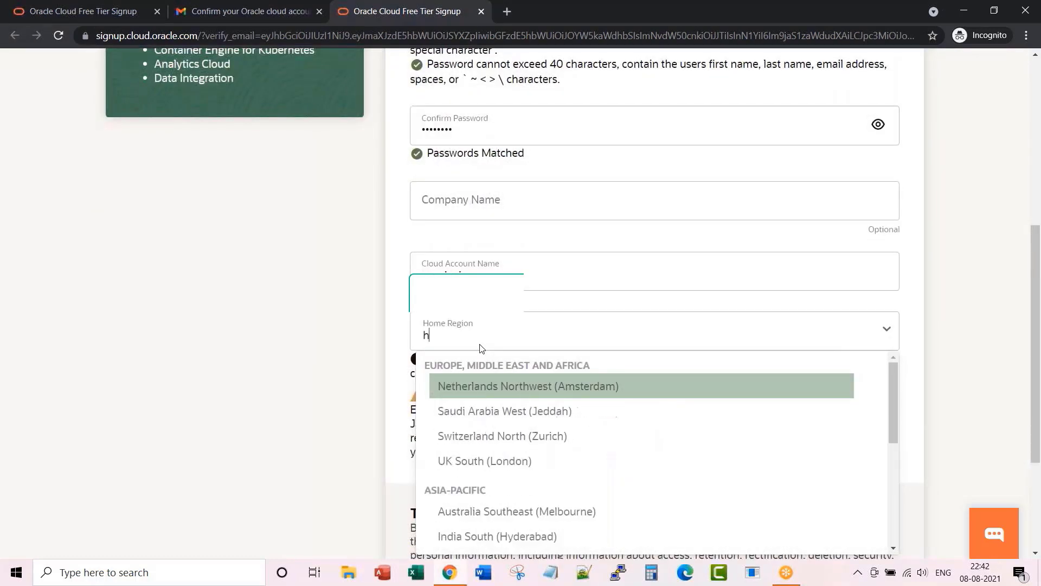
click(497, 536)
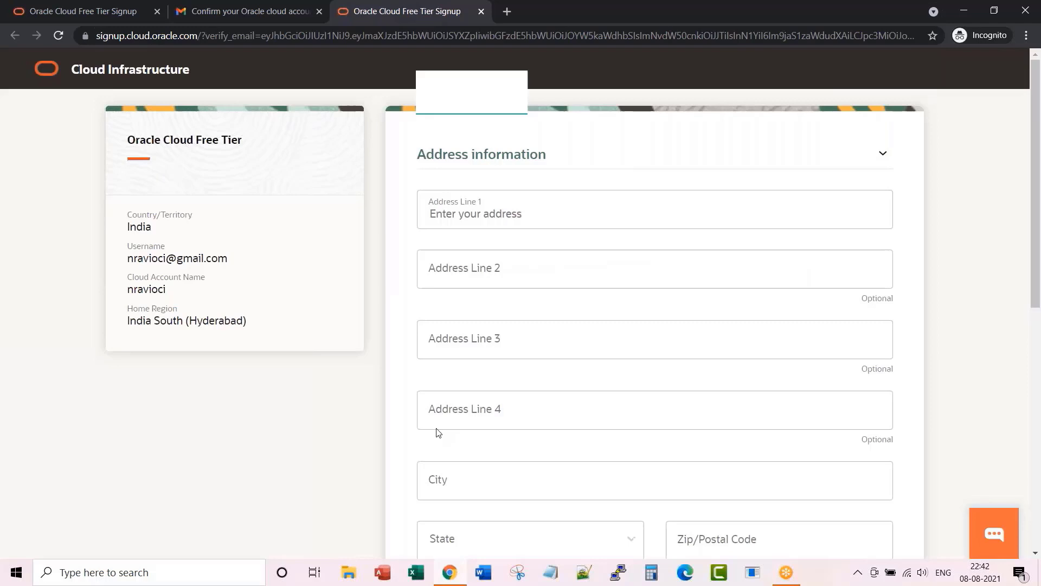
- Fill Address Line 1 and review the City, State and Zip fields before continuing
click(598, 214)
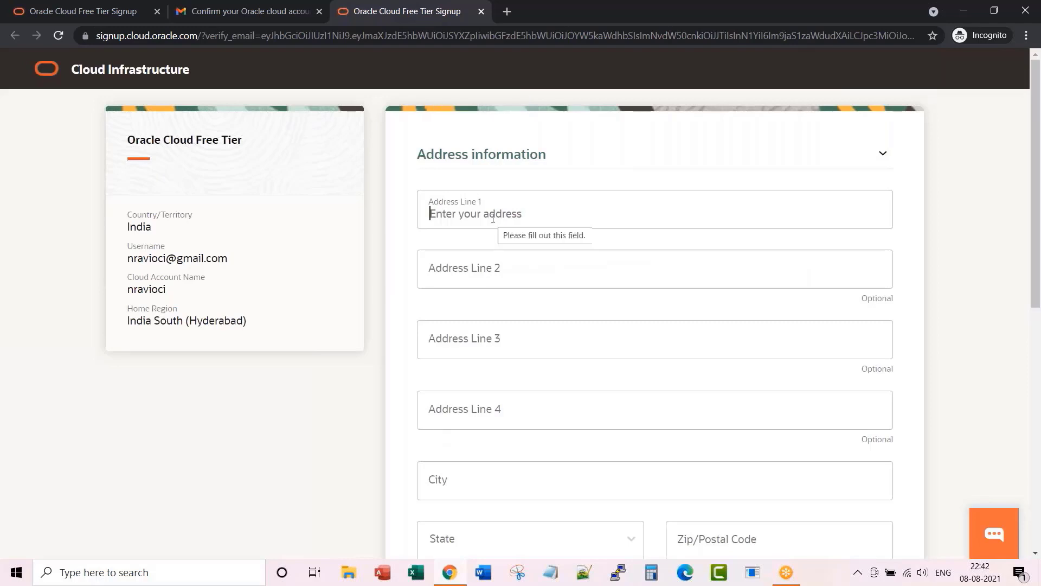
scroll(down, 3)
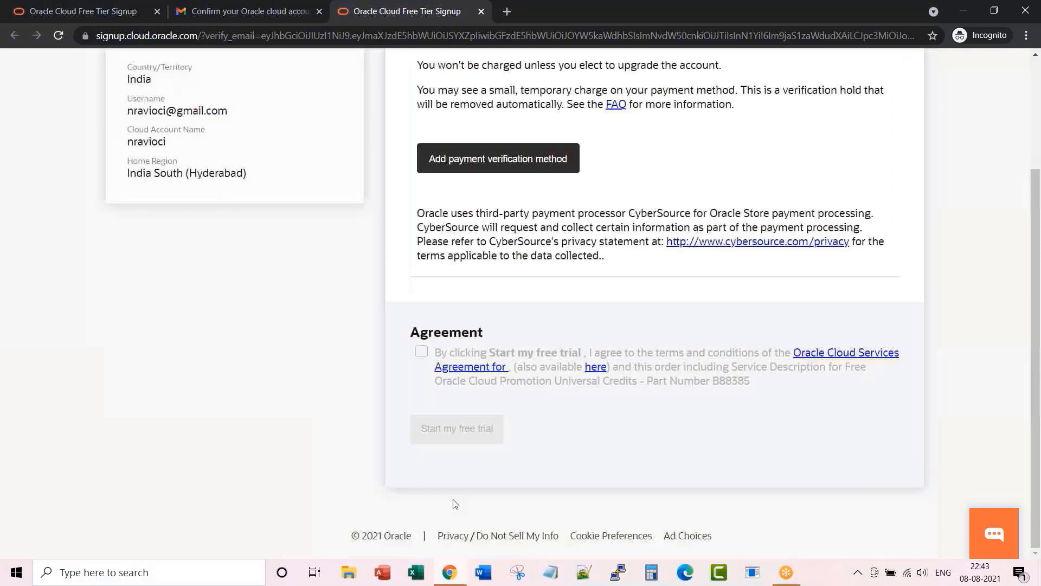
scroll(up, 3)
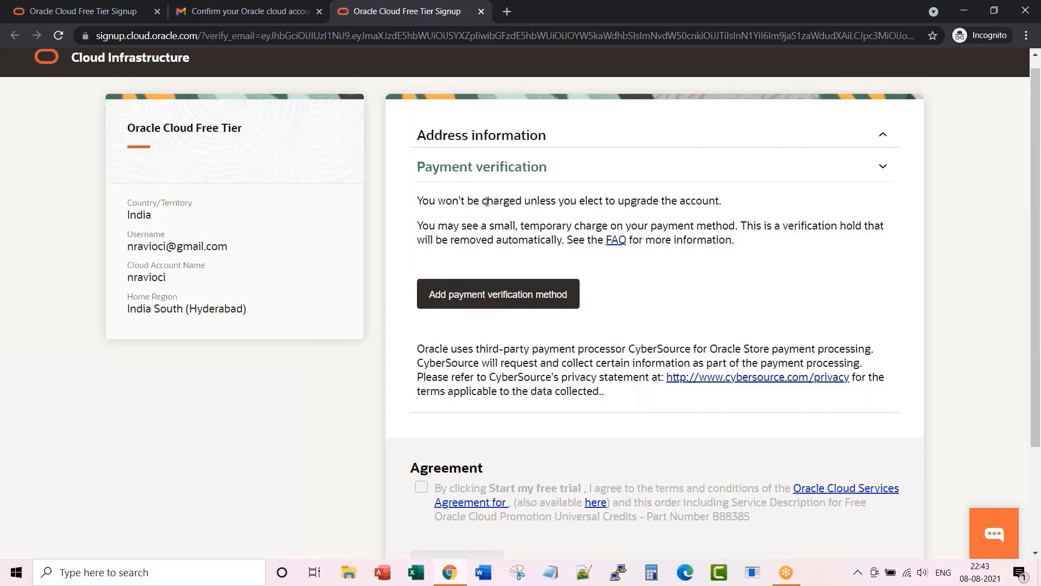
mouse_move(688, 207)
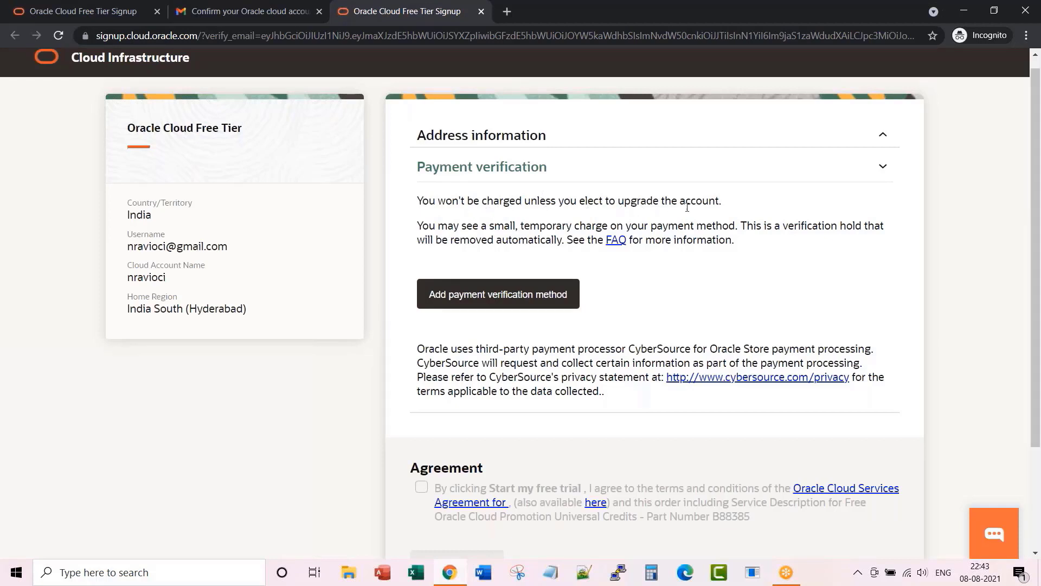
mouse_move(605, 292)
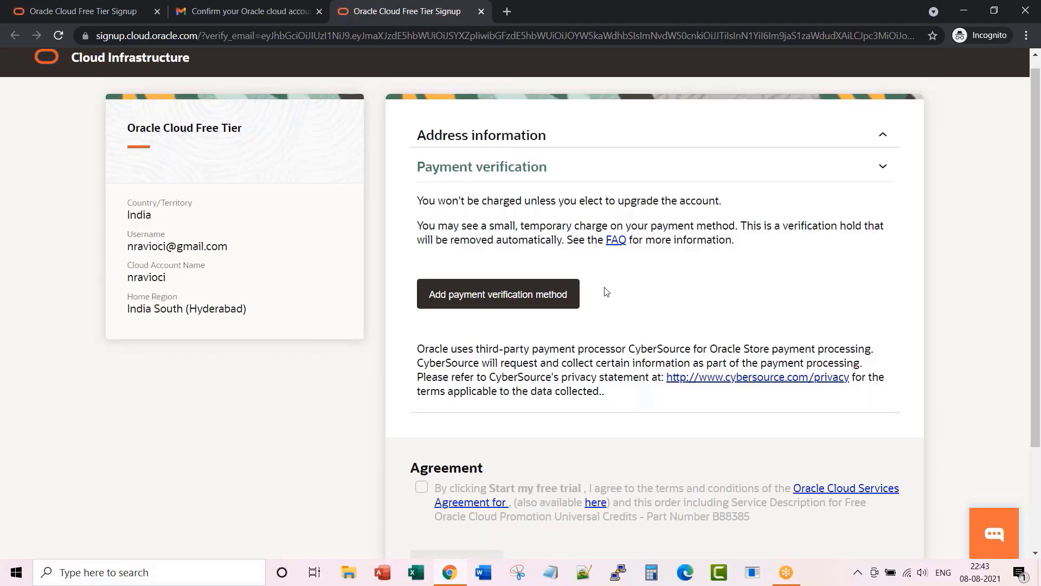
mouse_move(501, 301)
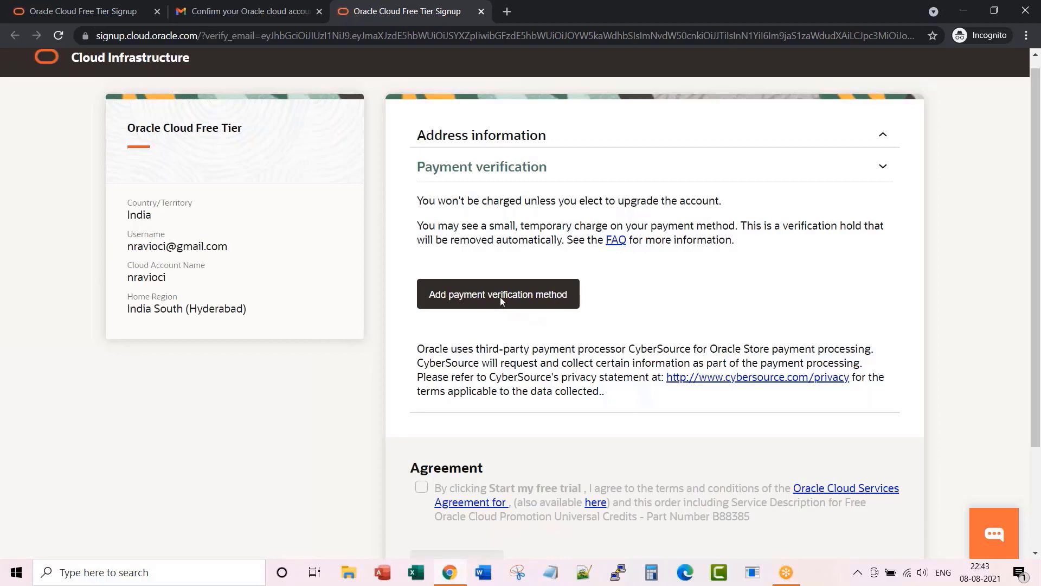
- Add a payment verification method with the card details and finish it
click(498, 294)
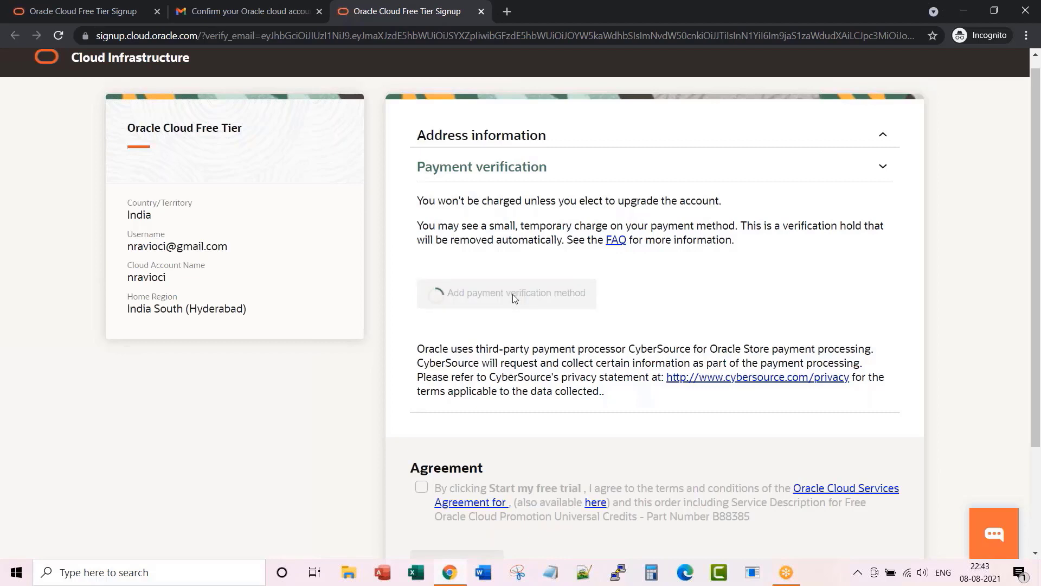
click(507, 292)
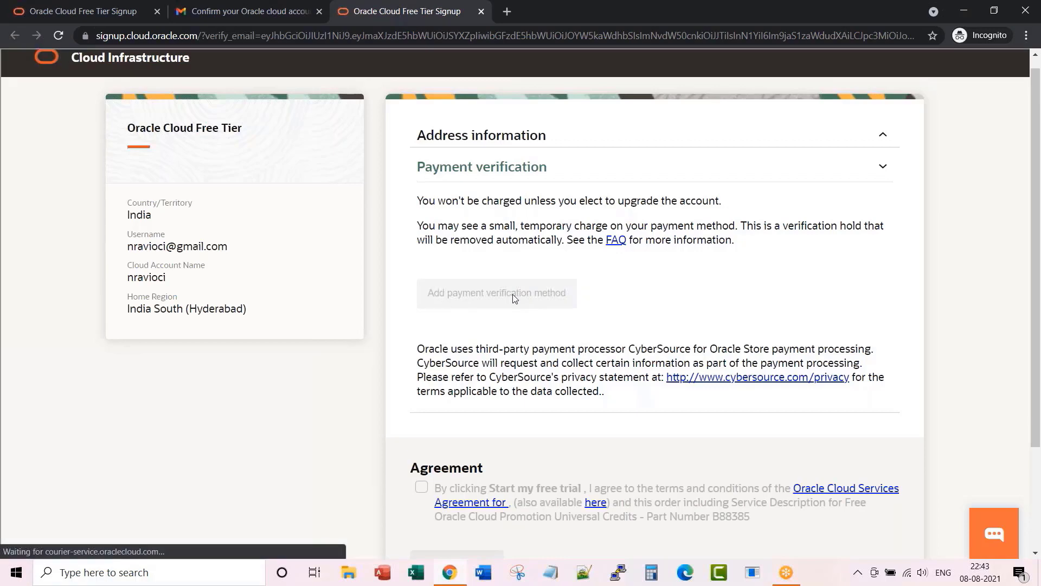
click(496, 292)
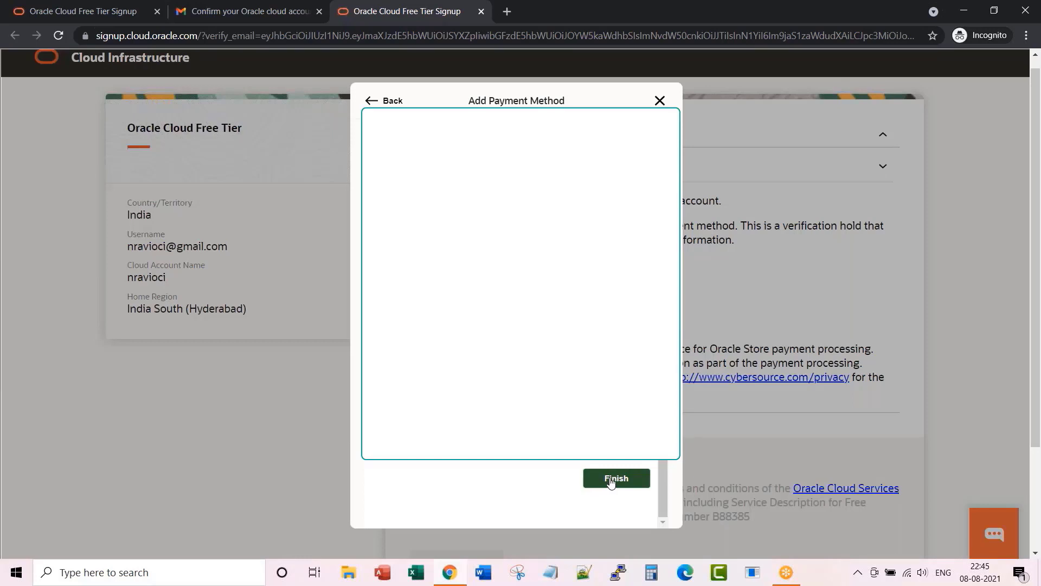
click(616, 479)
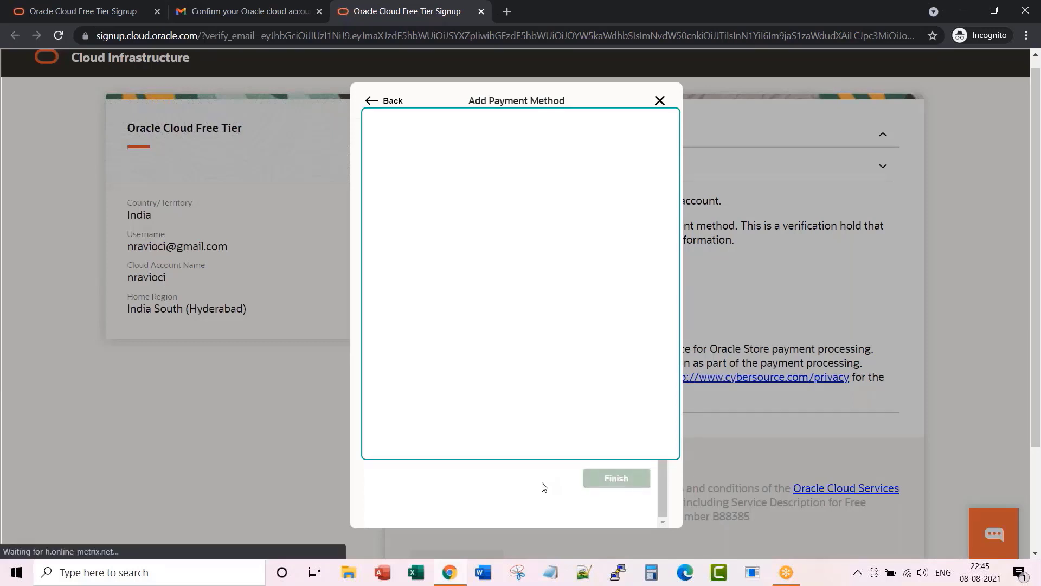
click(615, 479)
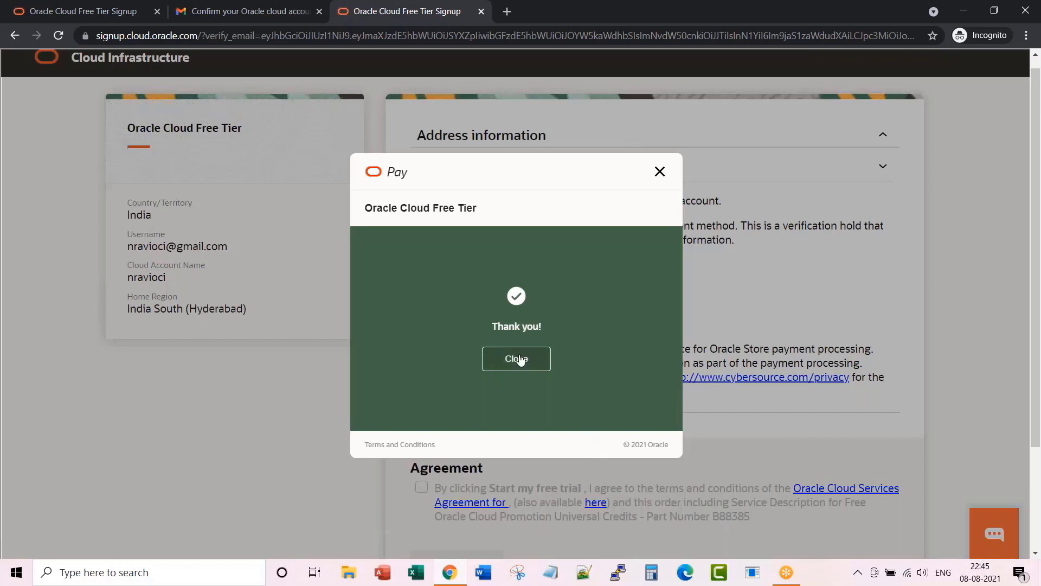
- Dismiss the payment thank-you confirmation to return to the signup form
click(517, 359)
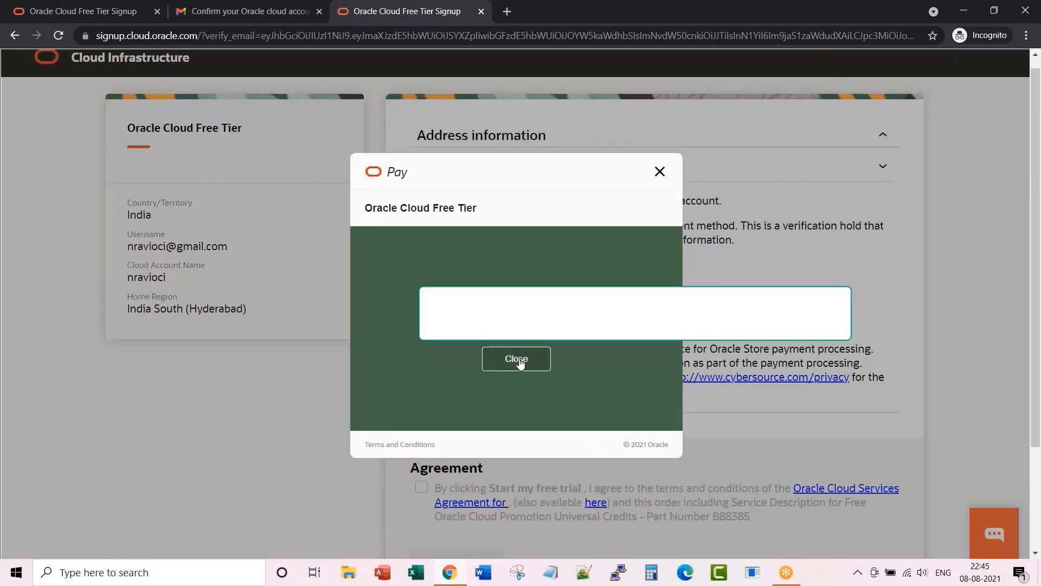
click(516, 359)
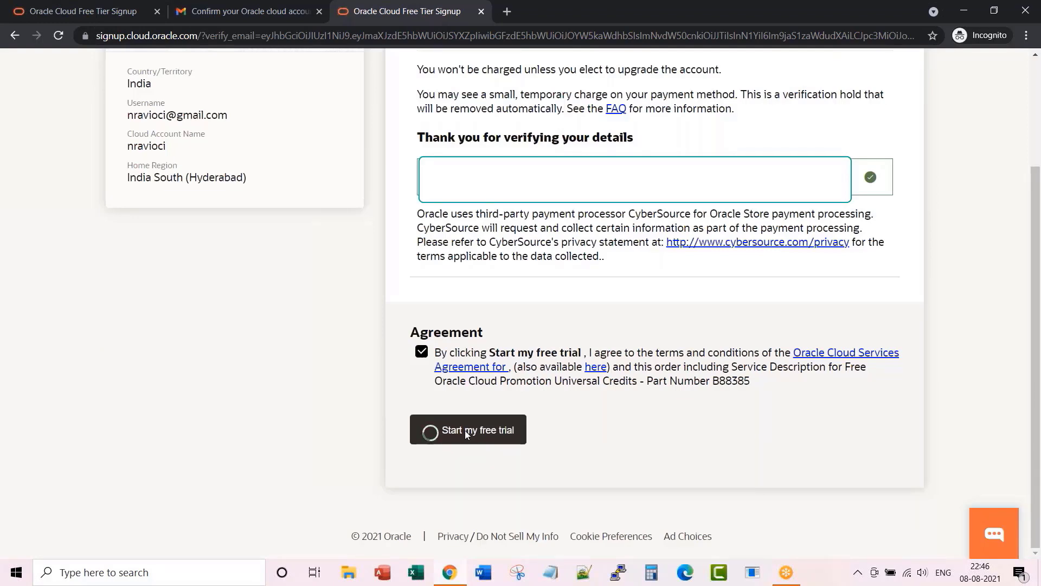
- Start the free trial, which fails with an 'Error processing transaction' notice, then switch to Gmail
click(468, 429)
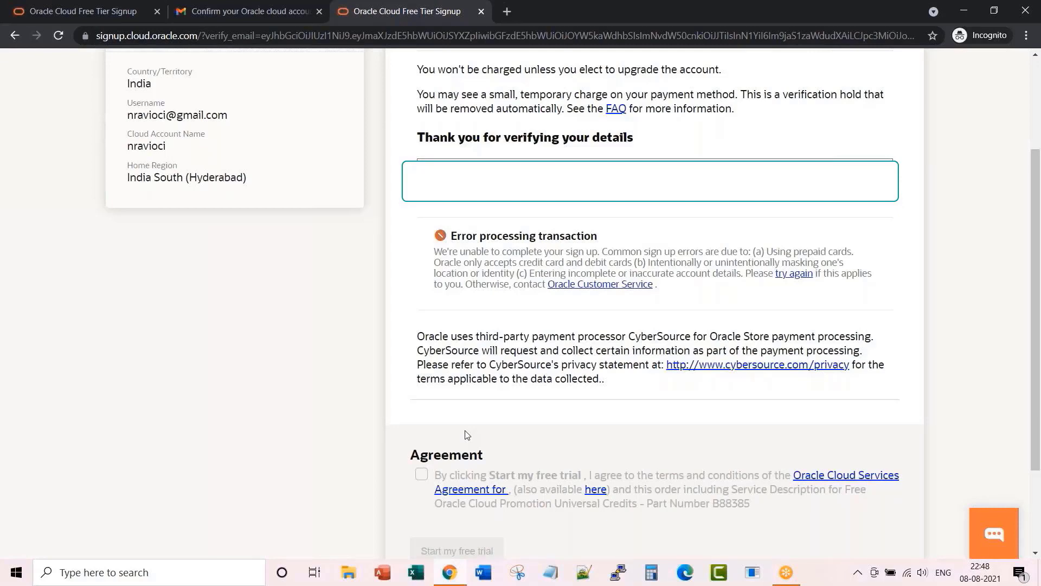
click(247, 11)
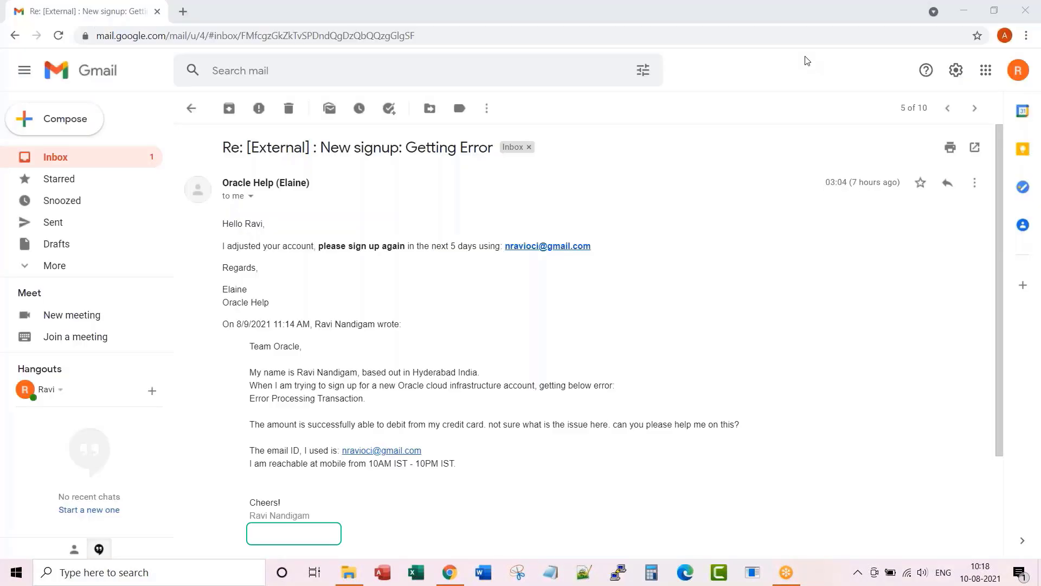
mouse_move(763, 91)
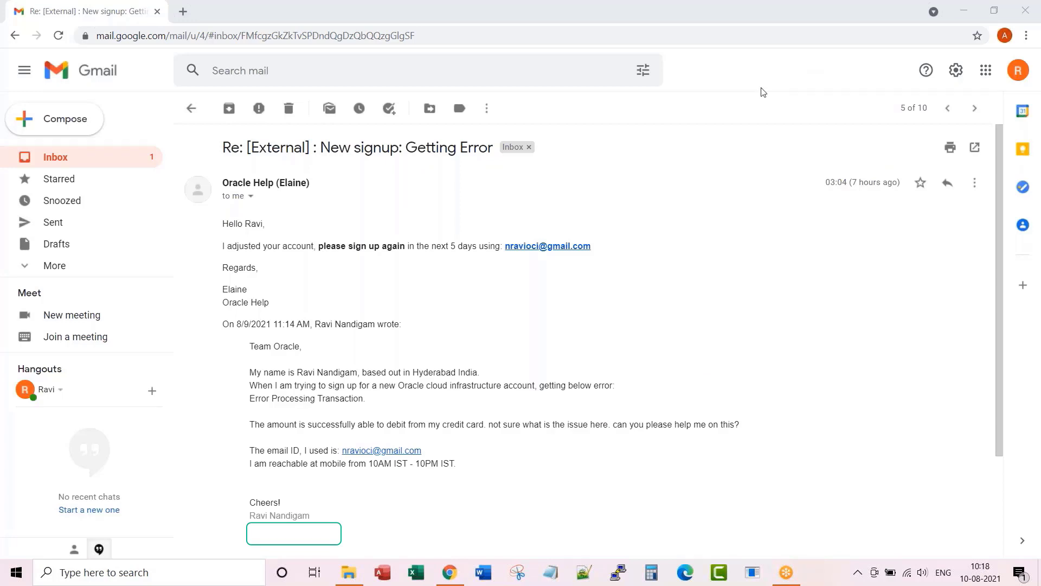
click(238, 196)
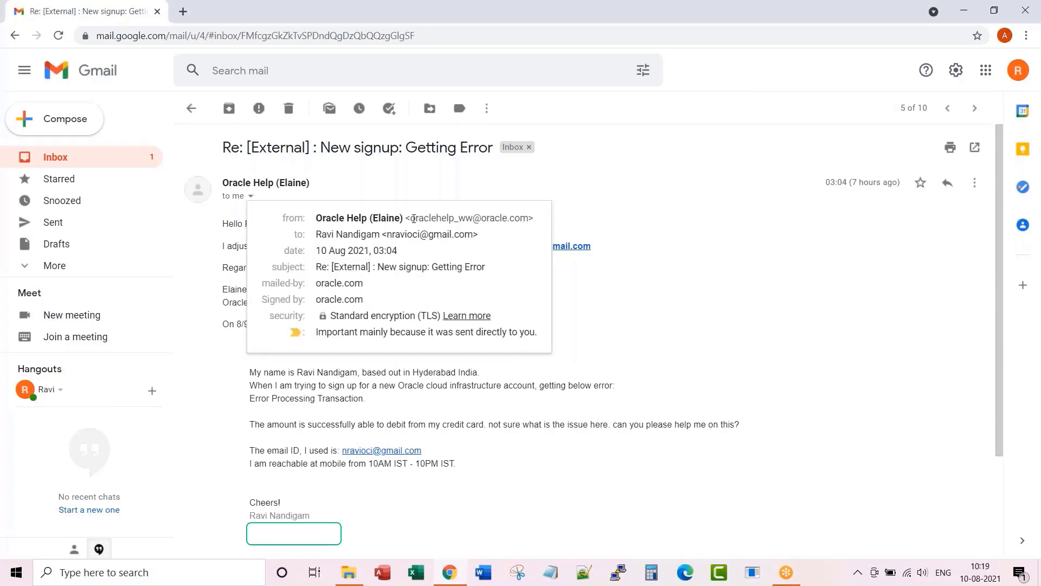
double_click(437, 218)
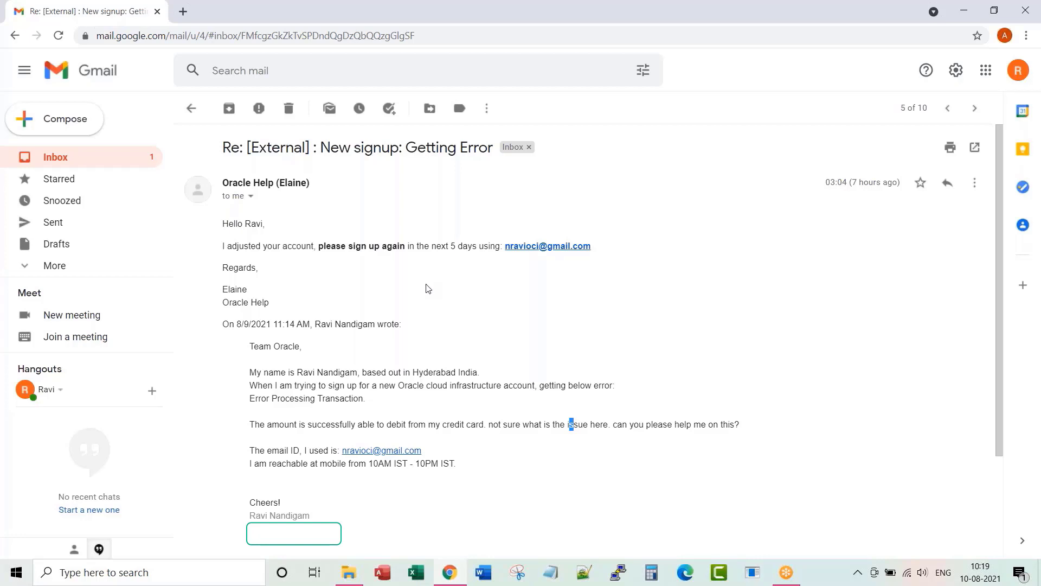
click(974, 108)
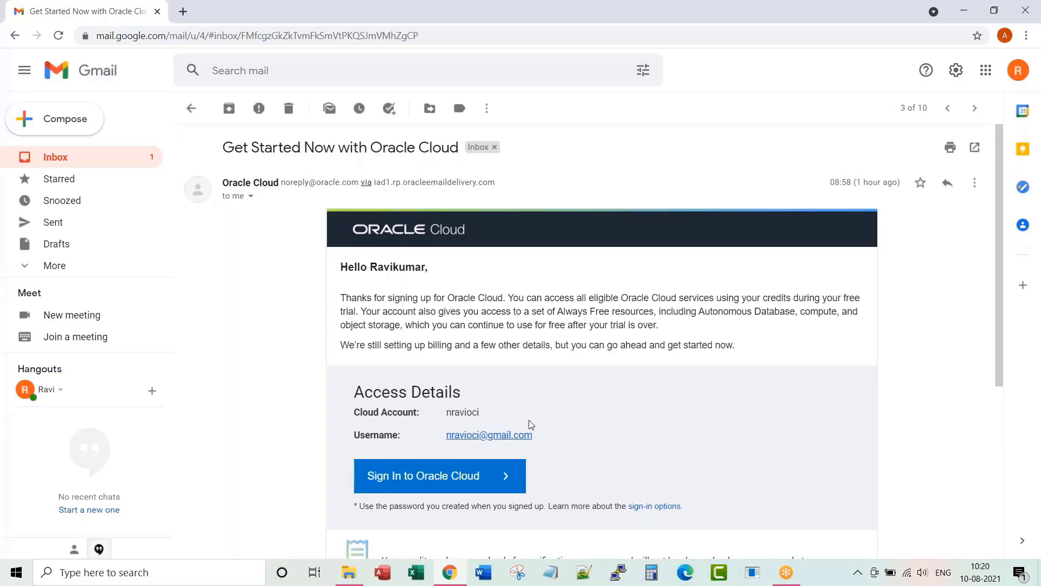
- Select the cloud account name and username address in the Oracle welcome email
double_click(462, 412)
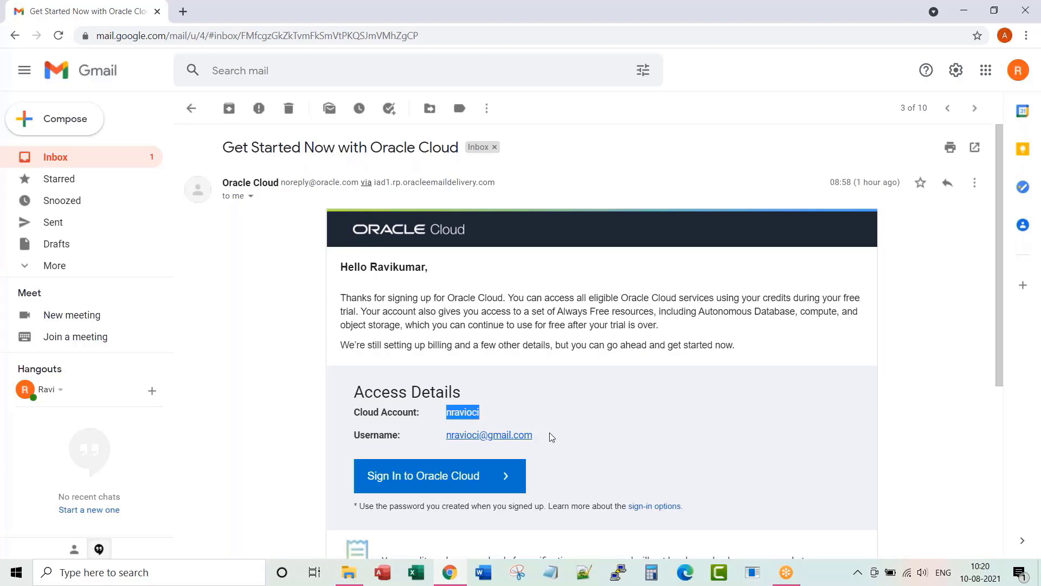
double_click(488, 435)
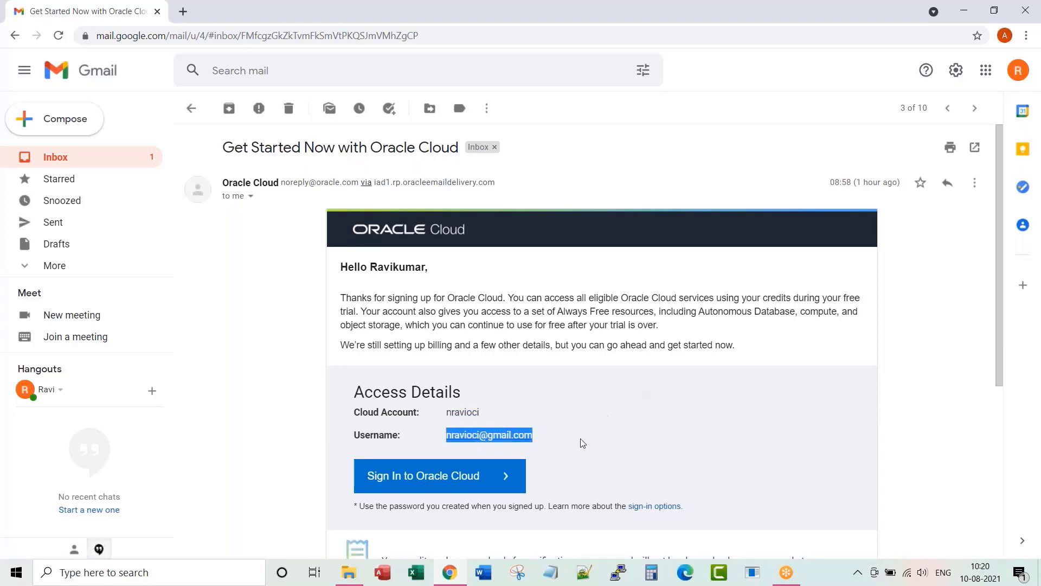
mouse_move(467, 483)
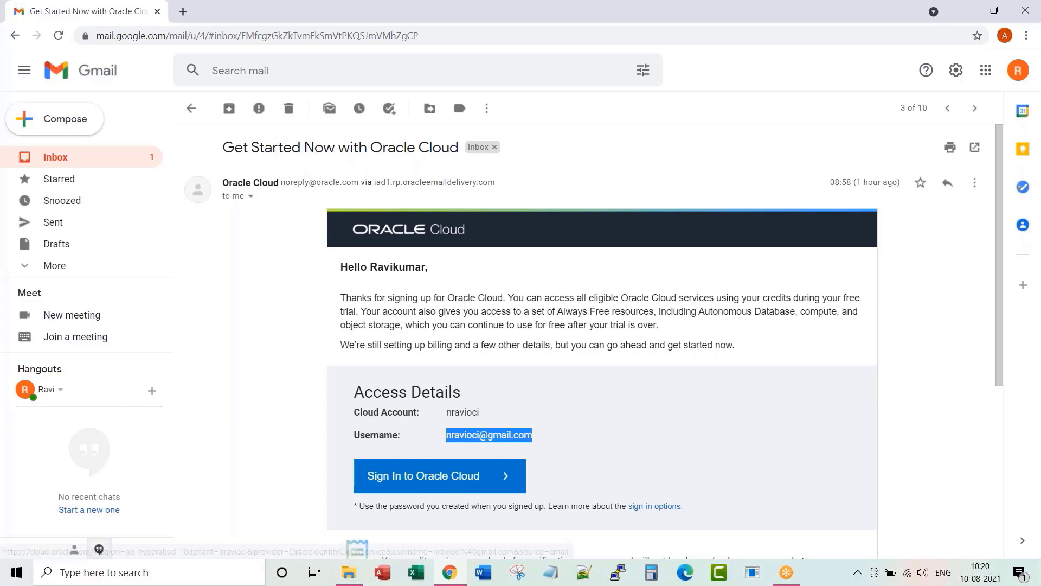
mouse_move(507, 397)
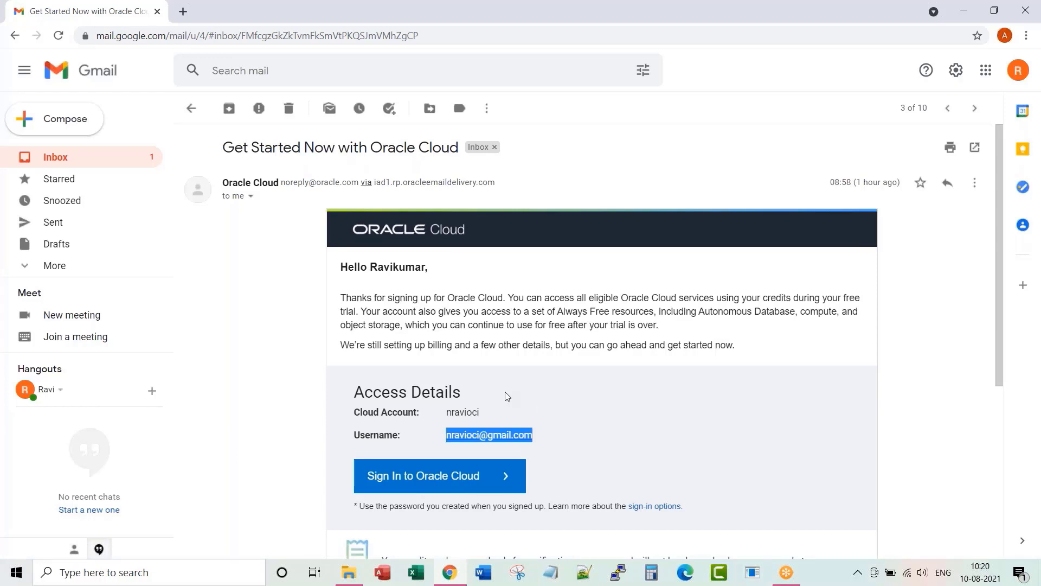
- Browse the account-provisioned and support identifier emails, selecting their subject lines
click(974, 108)
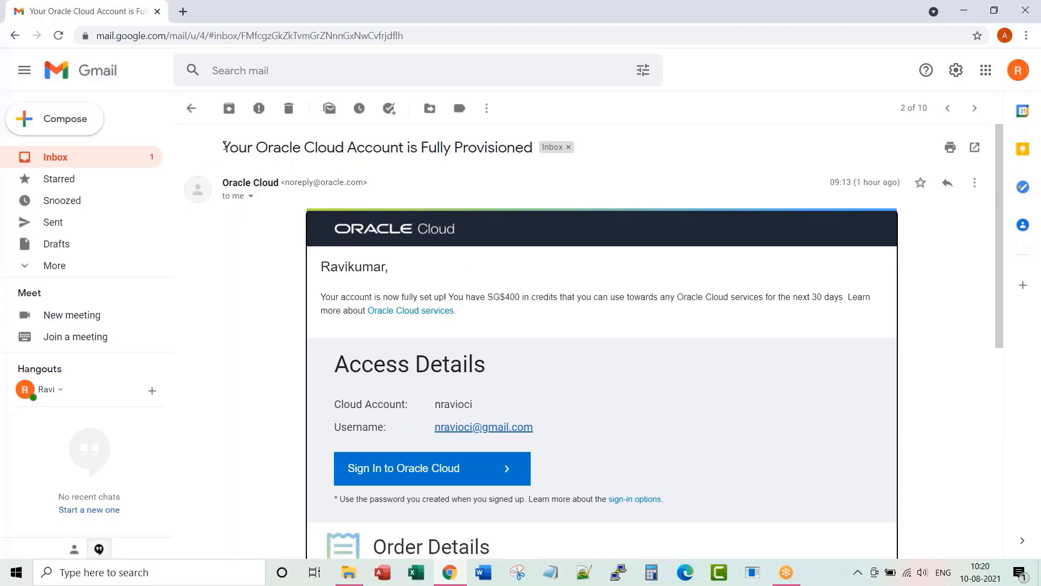
triple_click(376, 147)
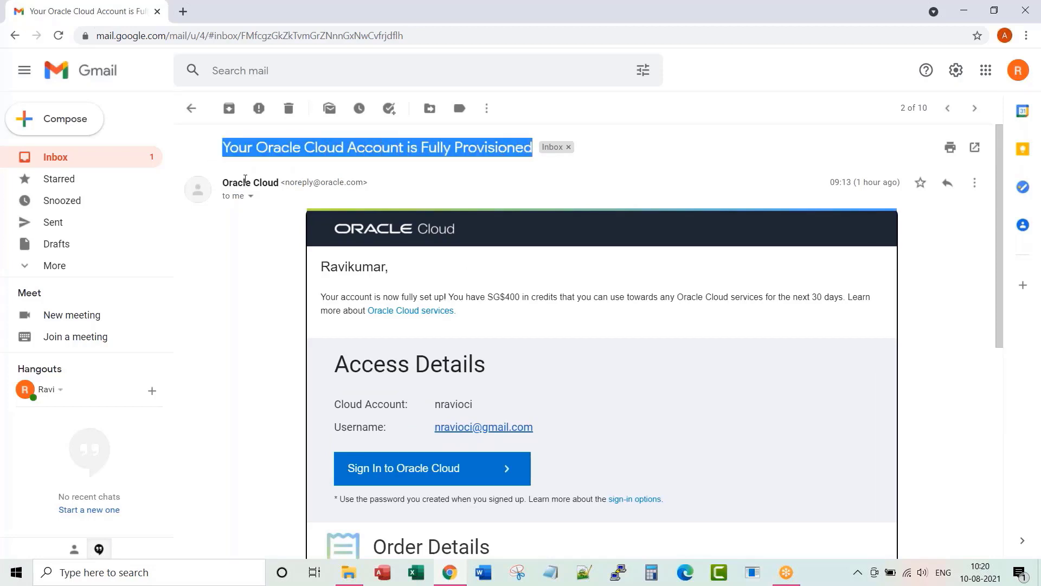
click(487, 173)
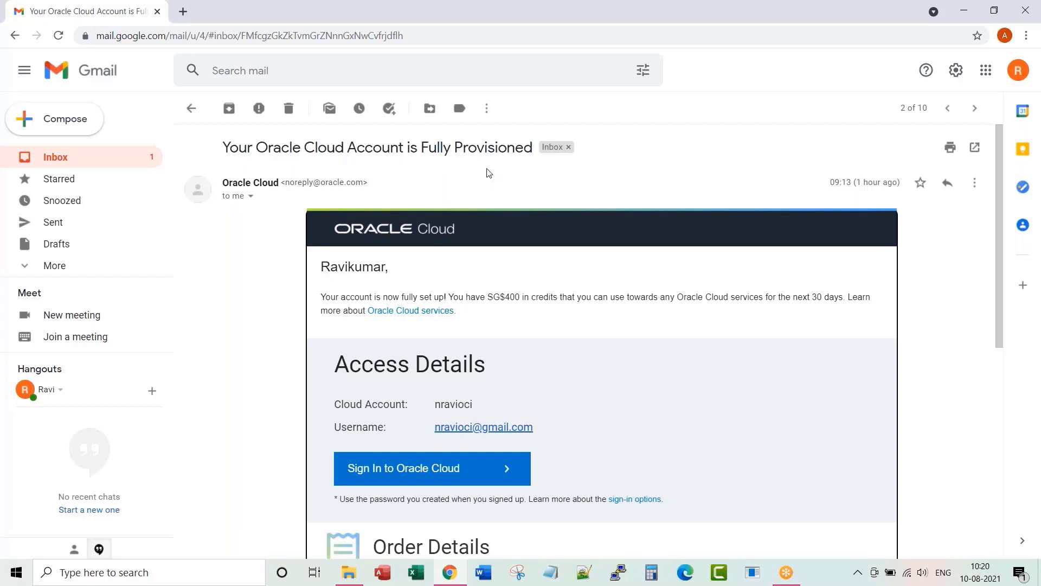
click(974, 108)
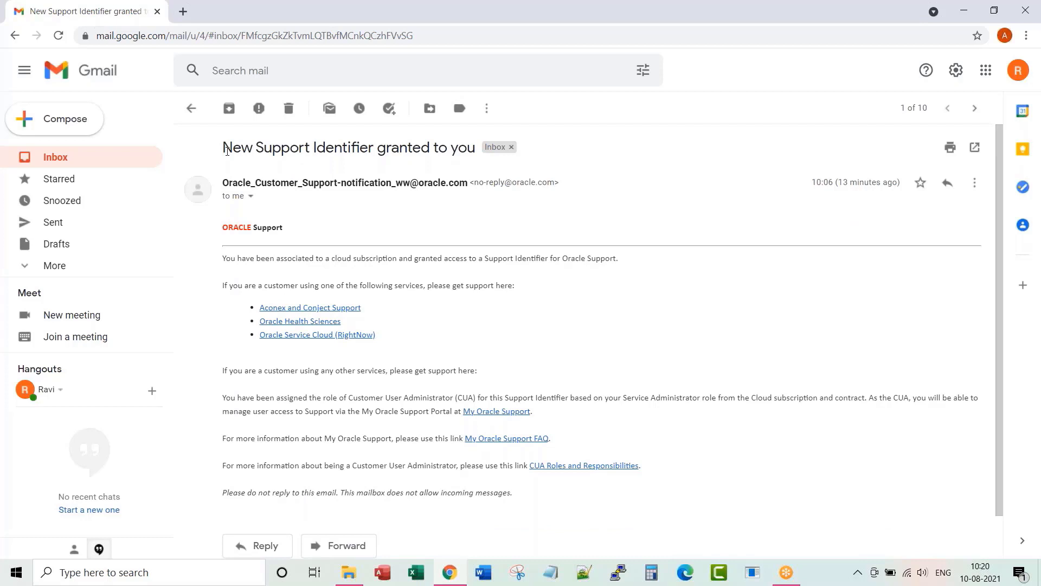
triple_click(345, 146)
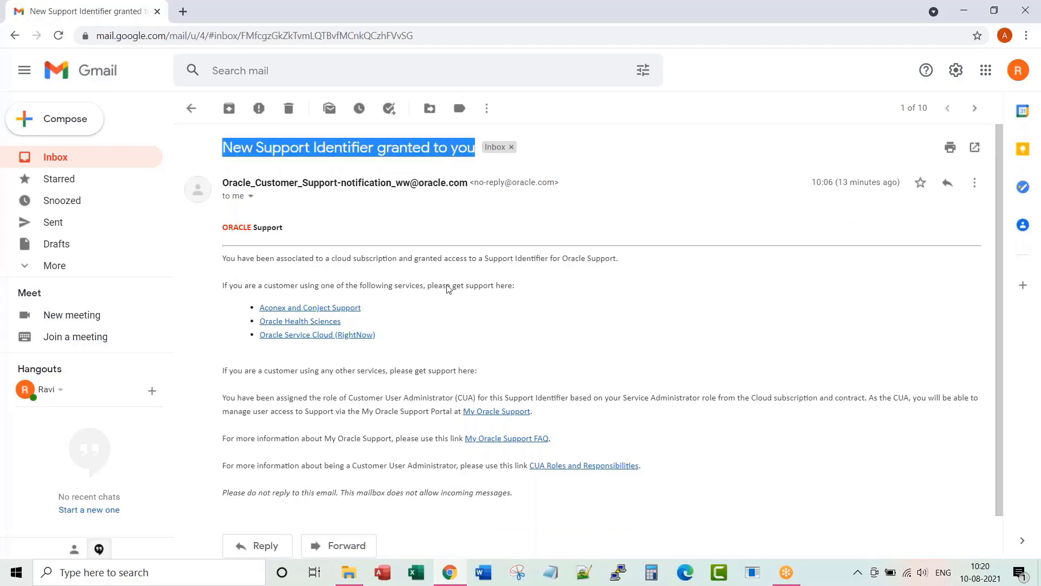
click(974, 109)
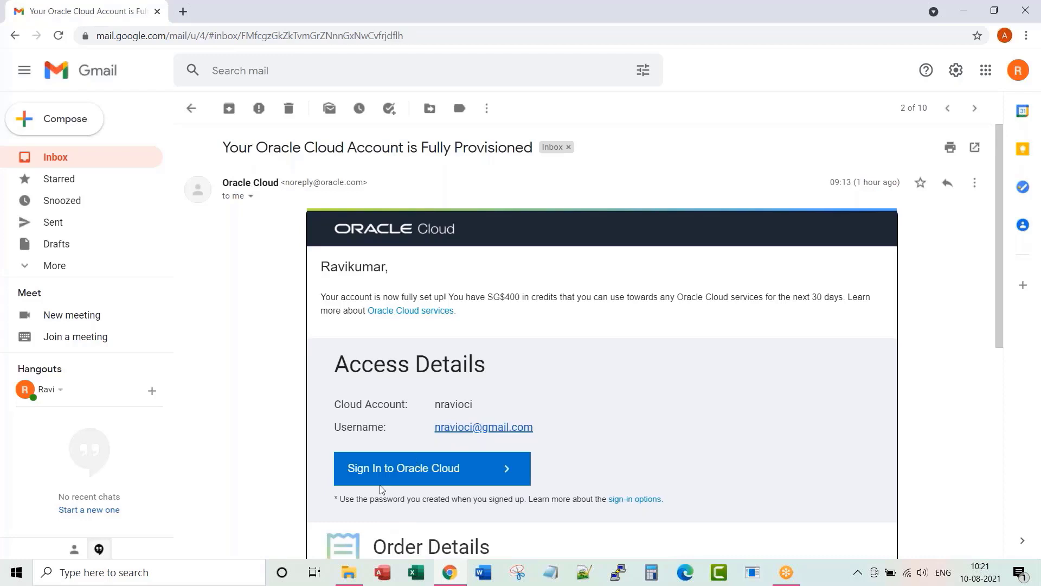
mouse_move(508, 478)
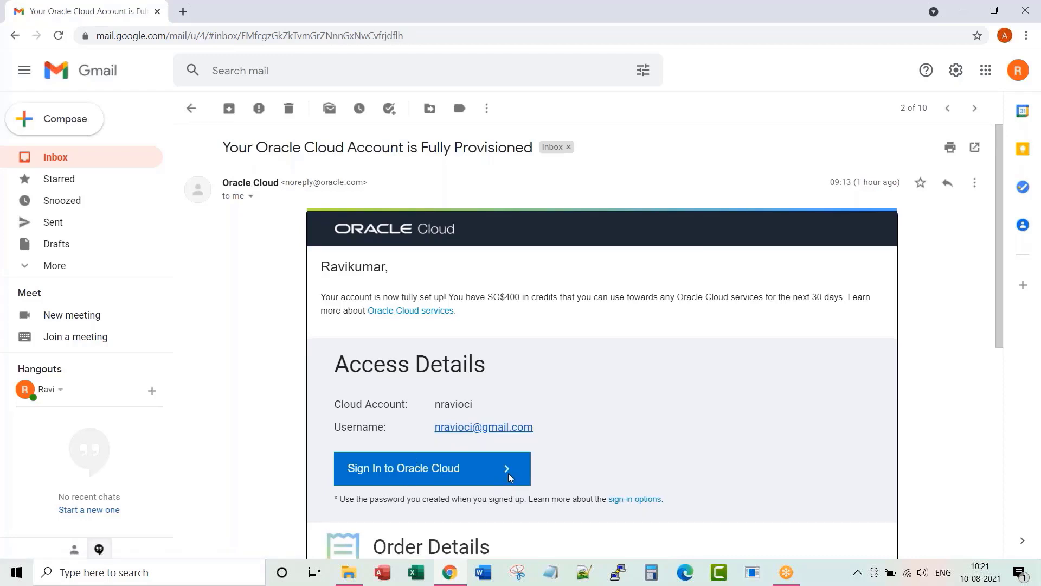
mouse_move(412, 361)
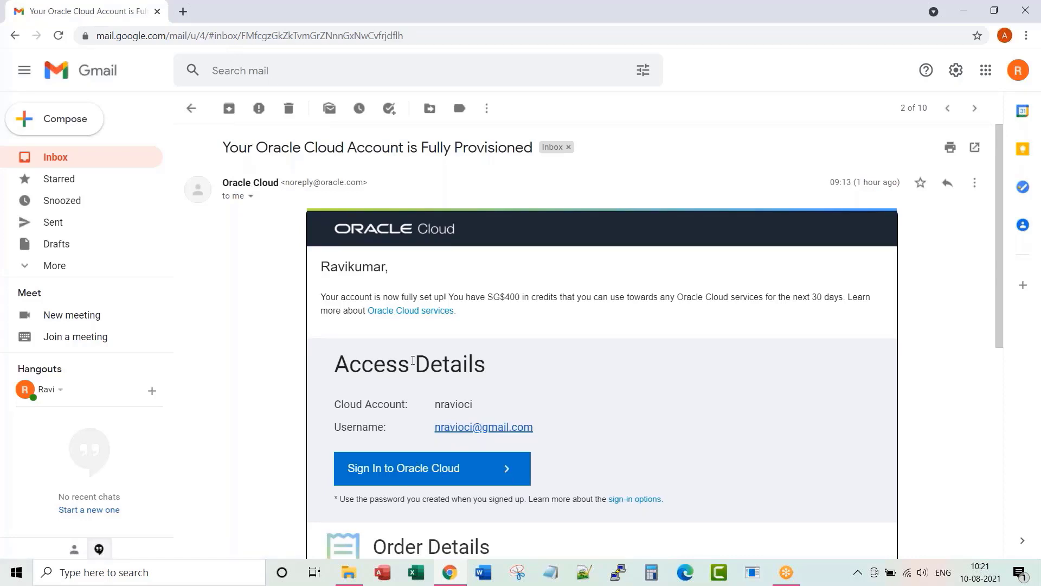
mouse_move(262, 56)
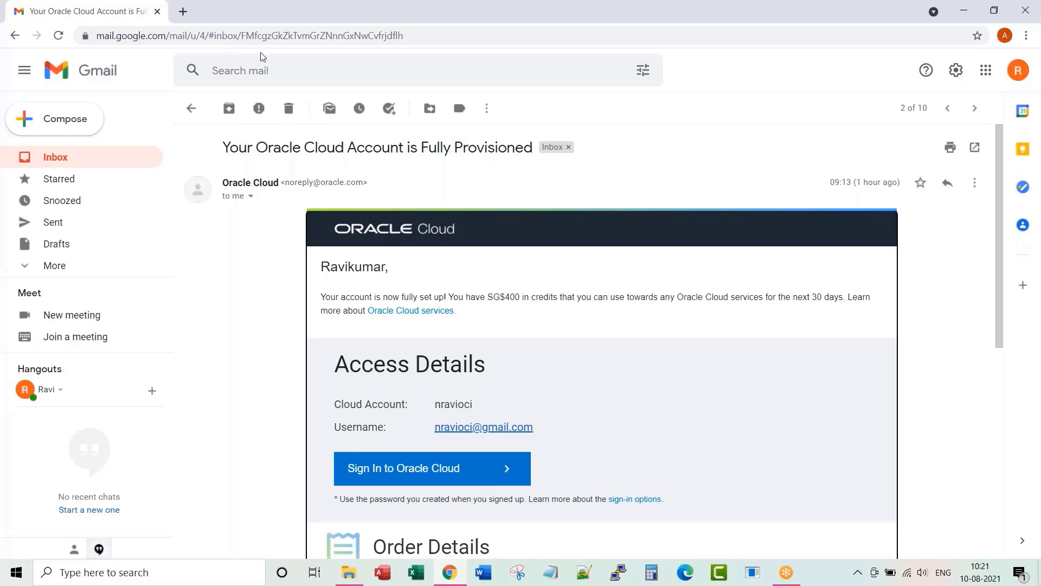
- Follow 'Sign In to Oracle Cloud' from the account-provisioned email
click(432, 467)
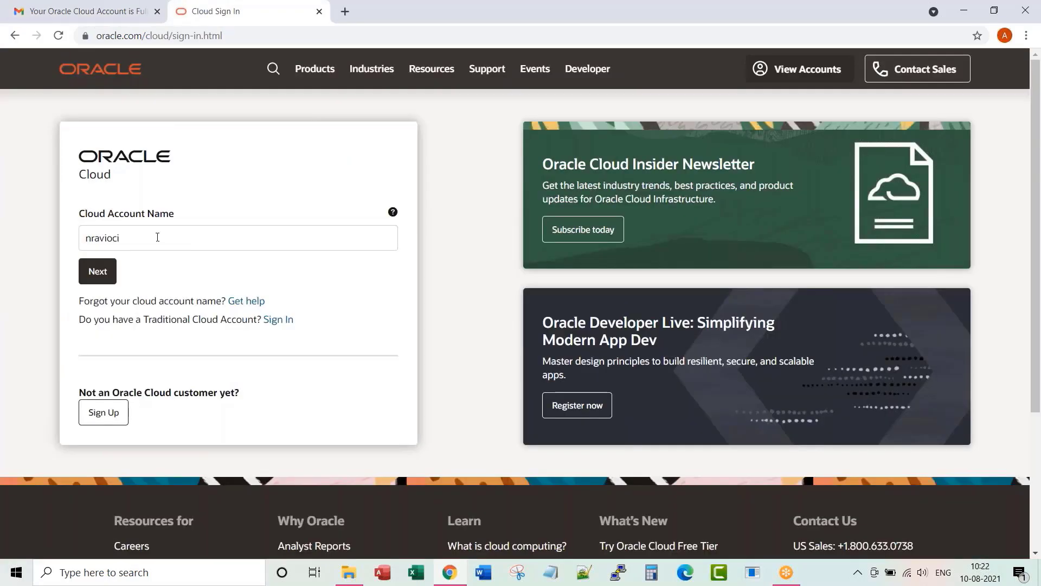
- Submit the prefilled cloud account name to reach the OCI Console home
click(96, 271)
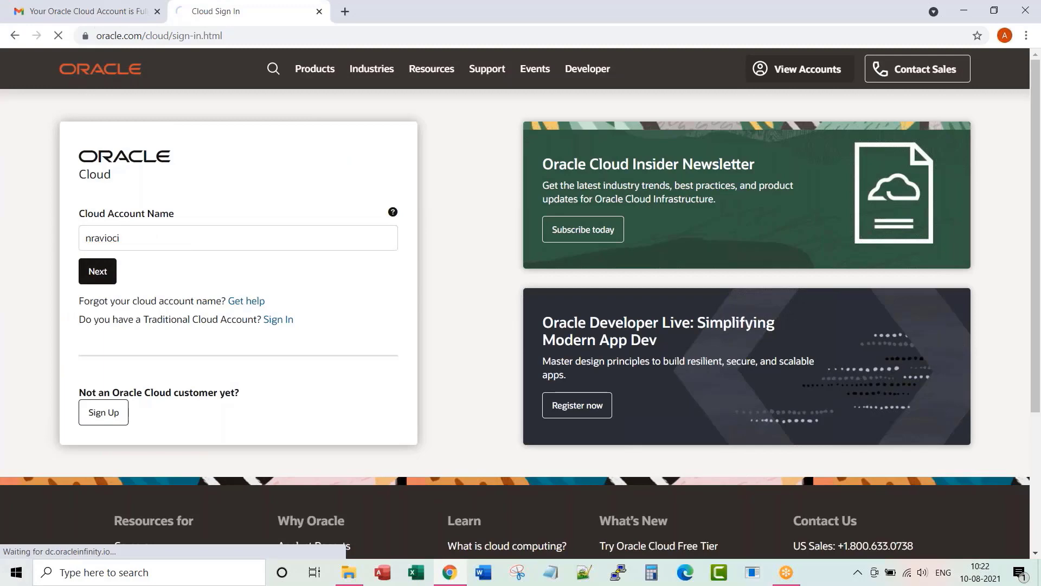
click(96, 271)
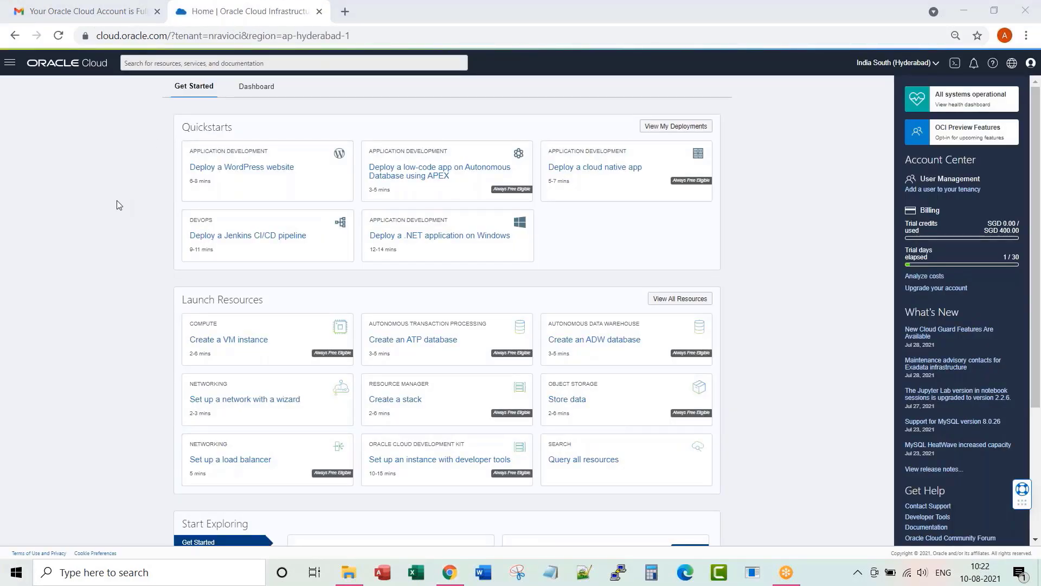
mouse_move(87, 140)
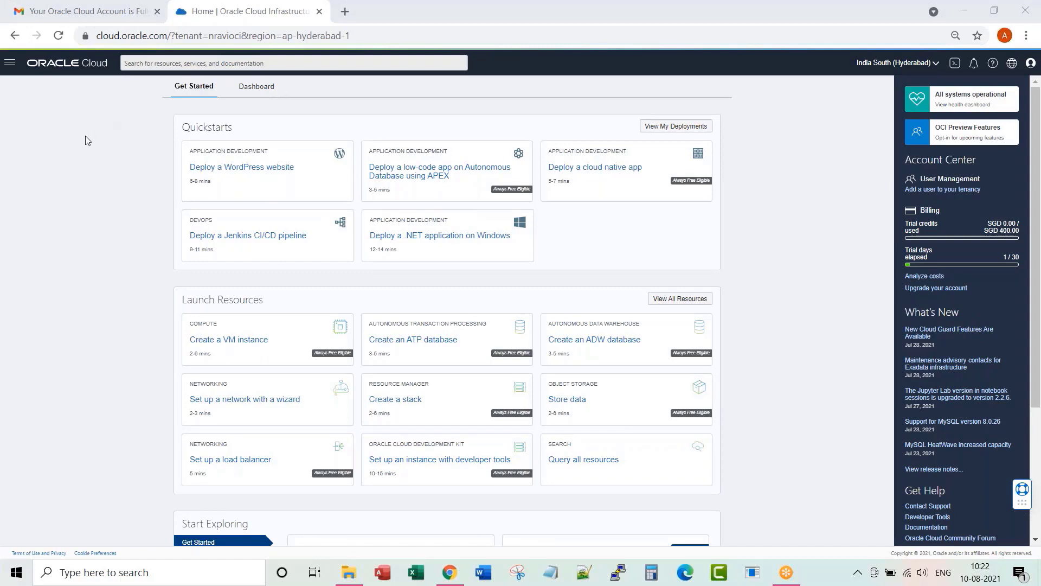
- Sign out of the console from the Profile menu
click(1031, 63)
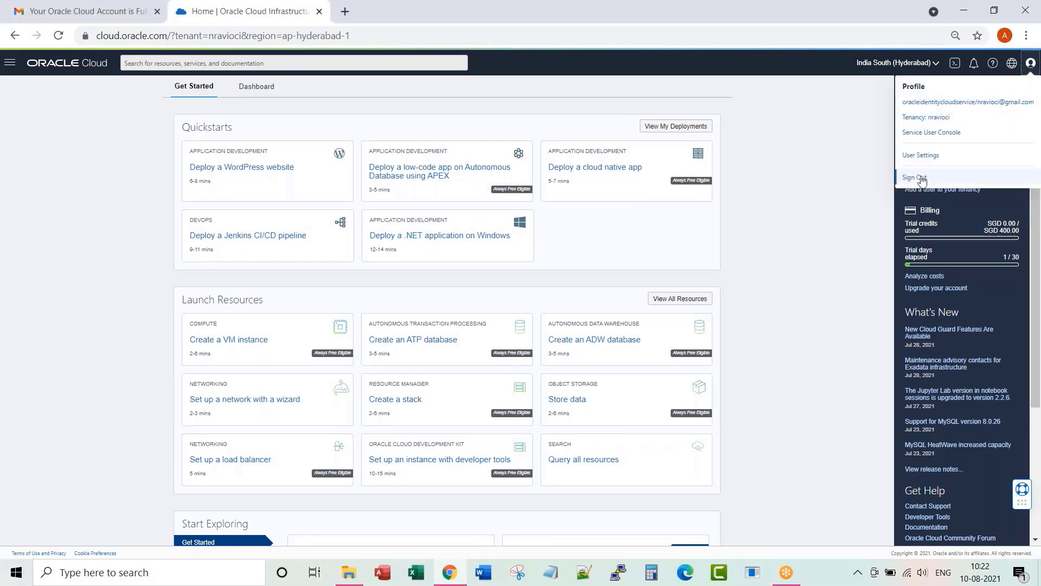
click(915, 177)
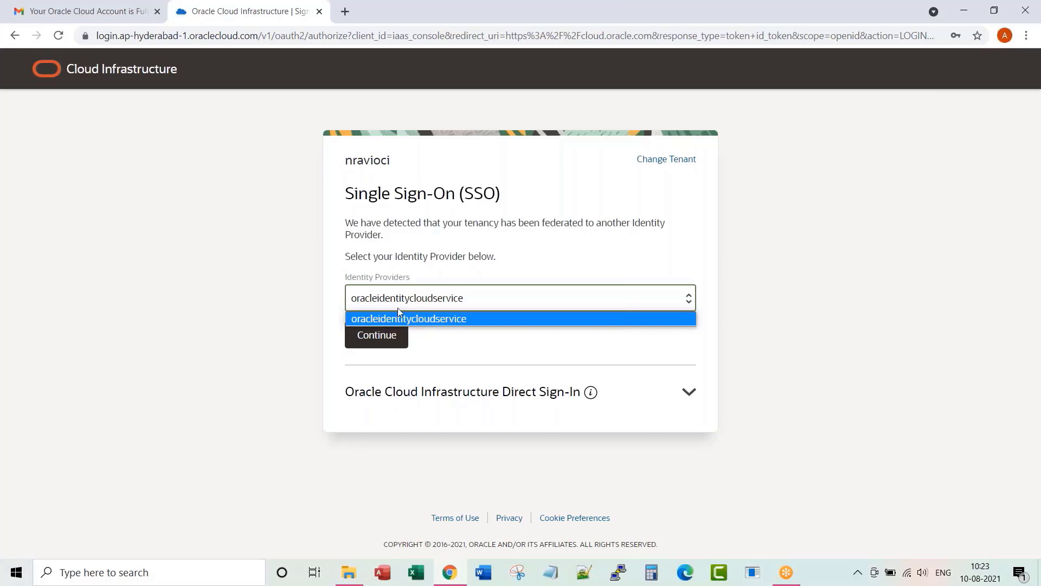
mouse_move(441, 330)
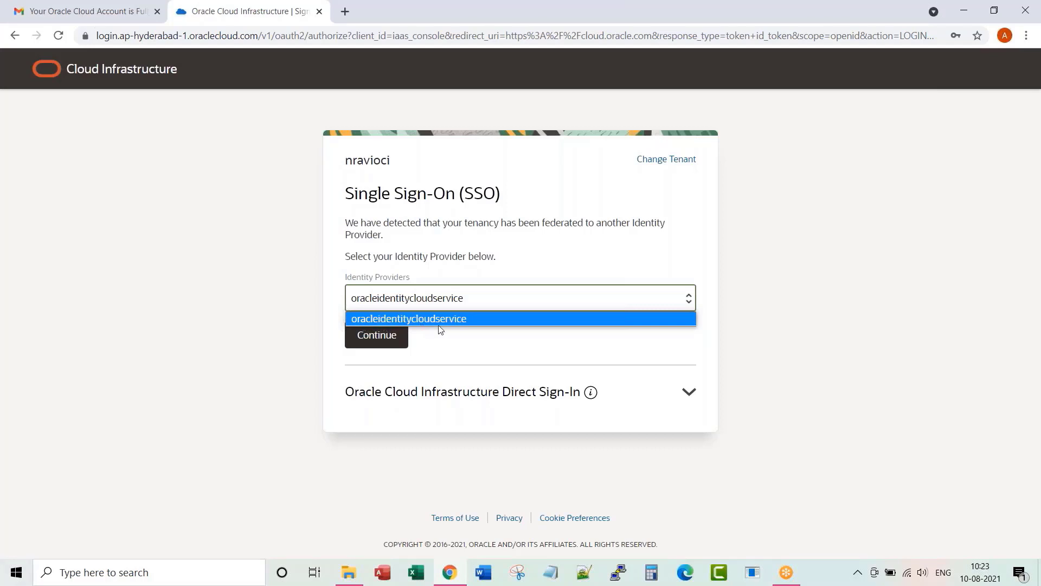
mouse_move(338, 303)
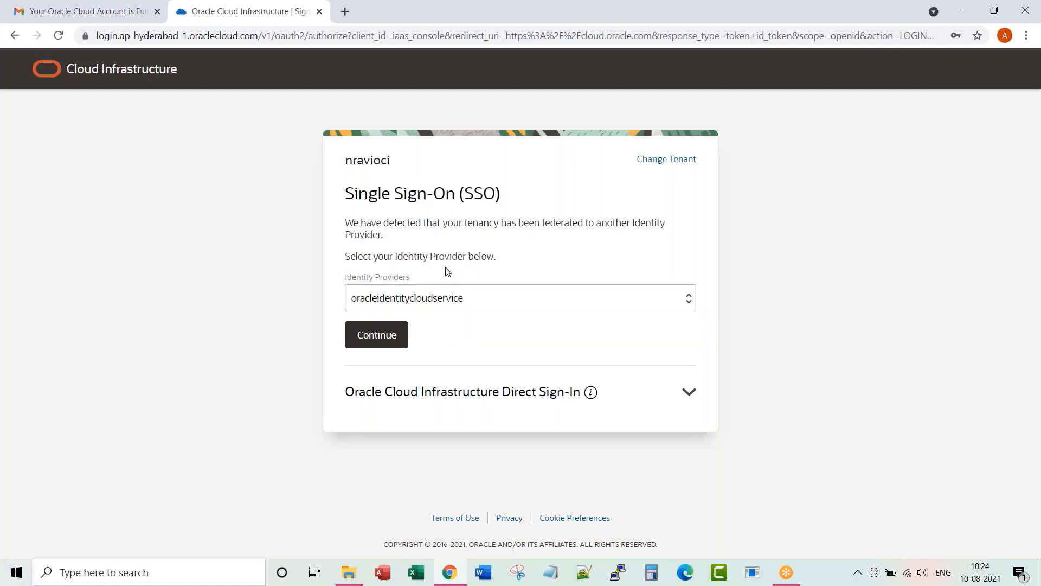
- Expand 'Oracle Cloud Infrastructure Direct Sign-In' and review its prefilled credential fields
double_click(422, 194)
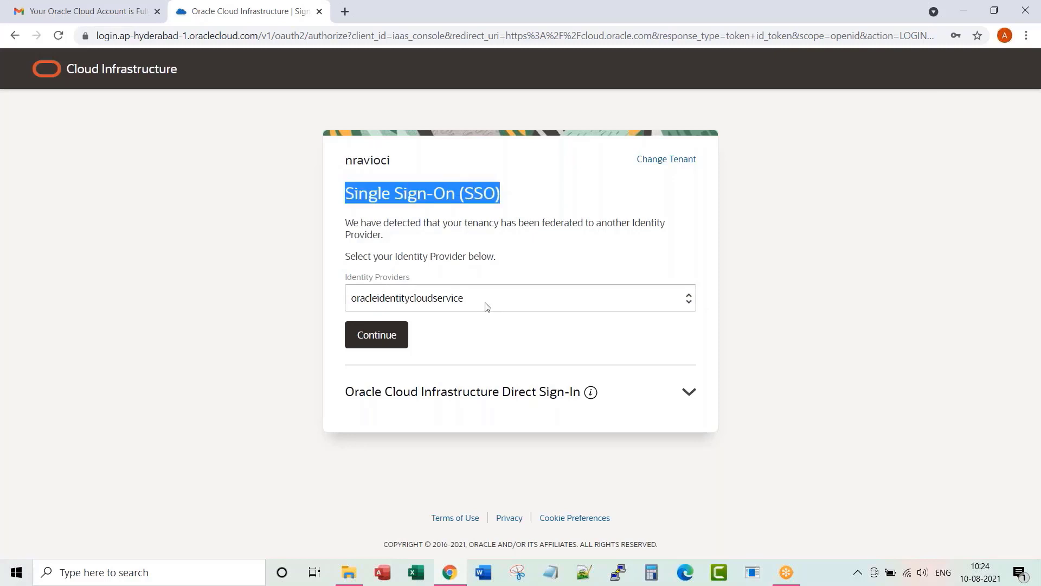
click(519, 298)
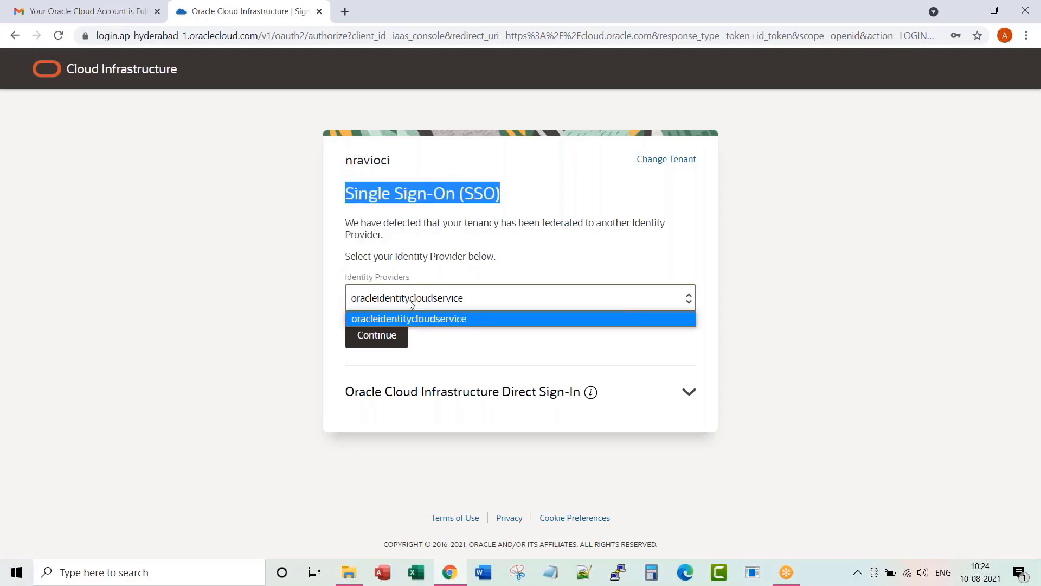
click(408, 318)
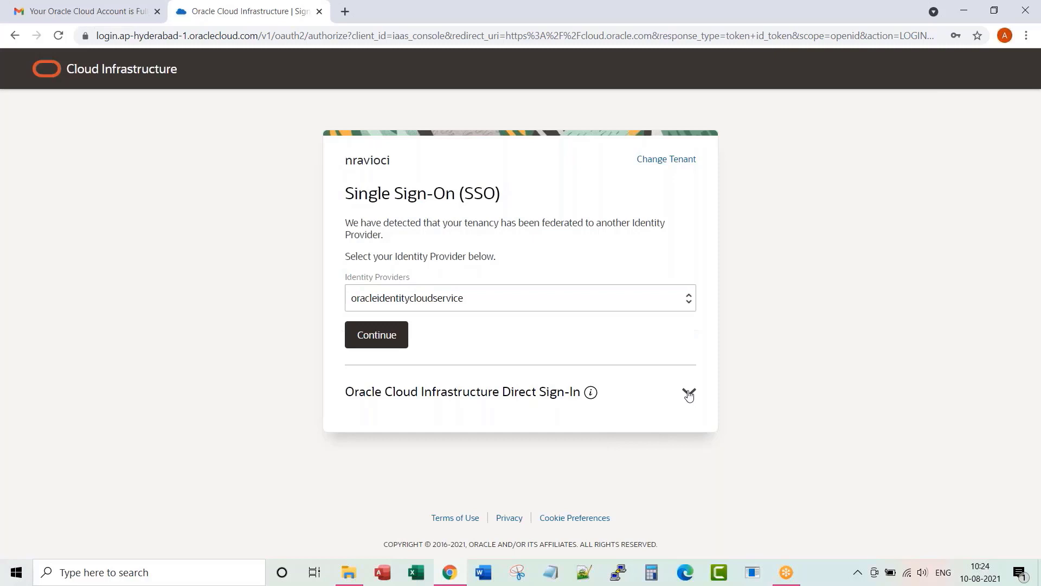
click(689, 391)
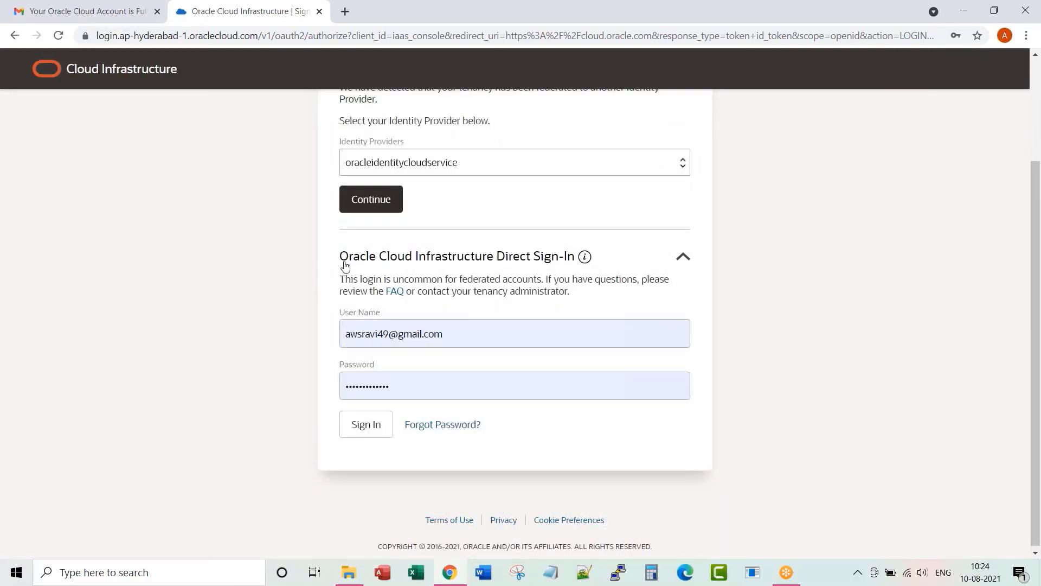
mouse_move(568, 284)
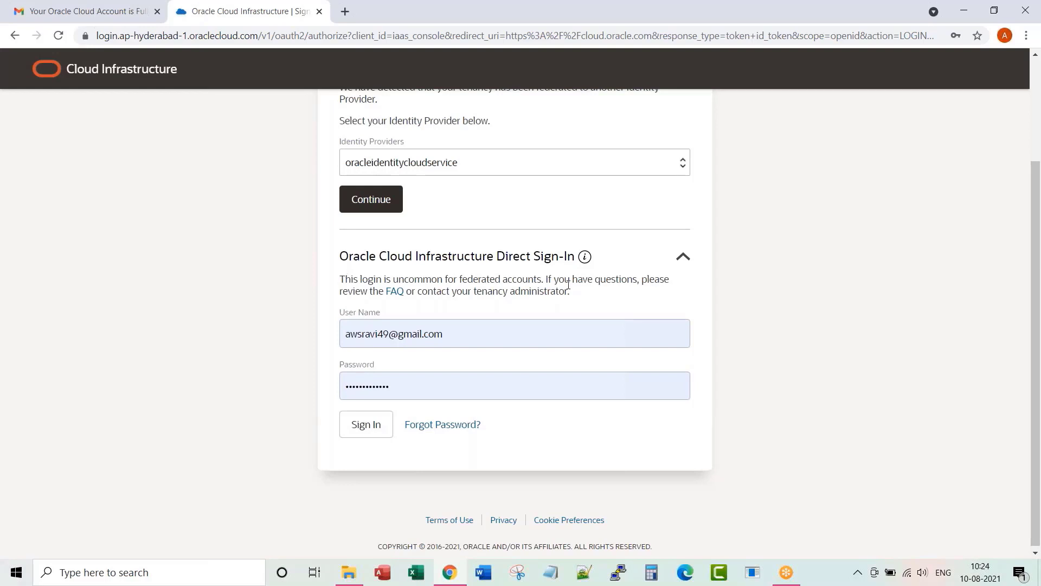
mouse_move(388, 305)
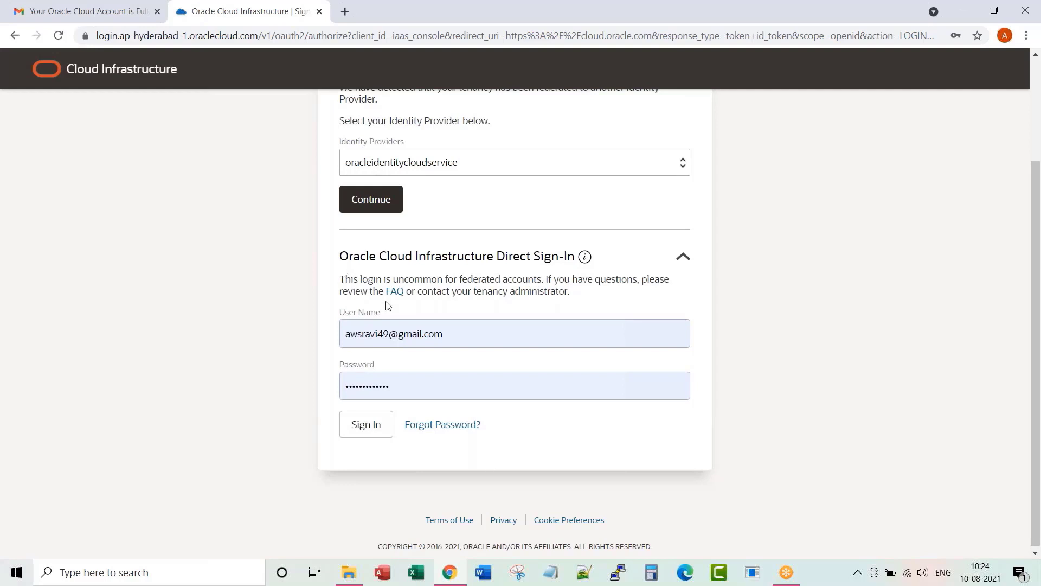
mouse_move(221, 64)
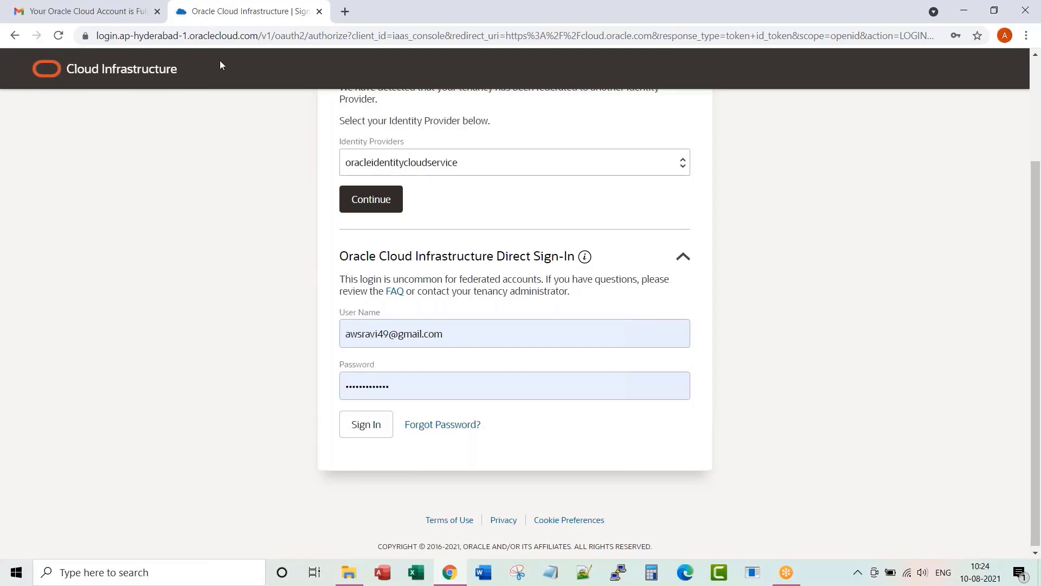
- Collapse the direct sign-in section, leaving only the oracleidentitycloudservice provider choice
scroll(up, 3)
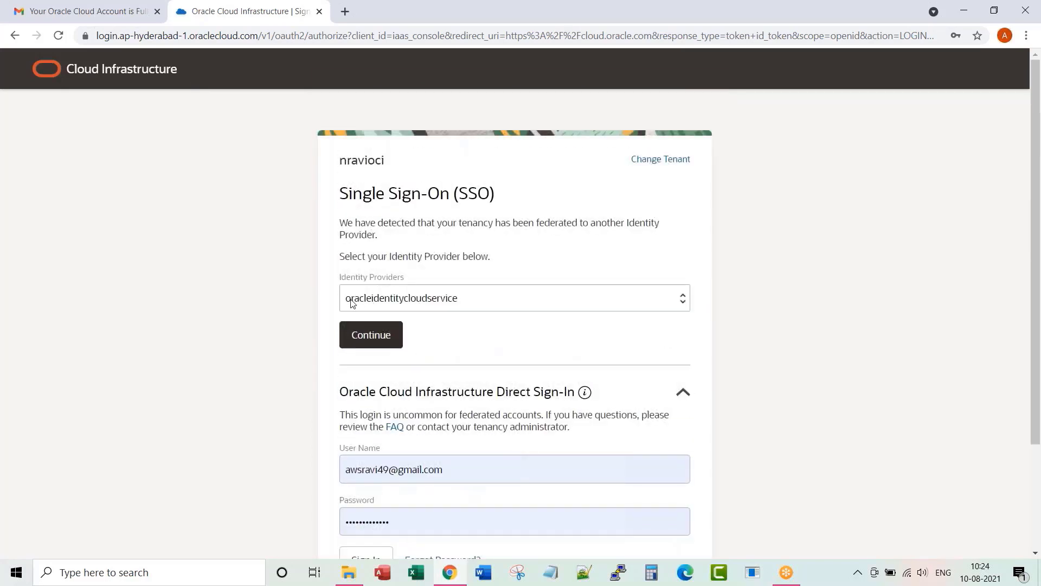
mouse_move(457, 311)
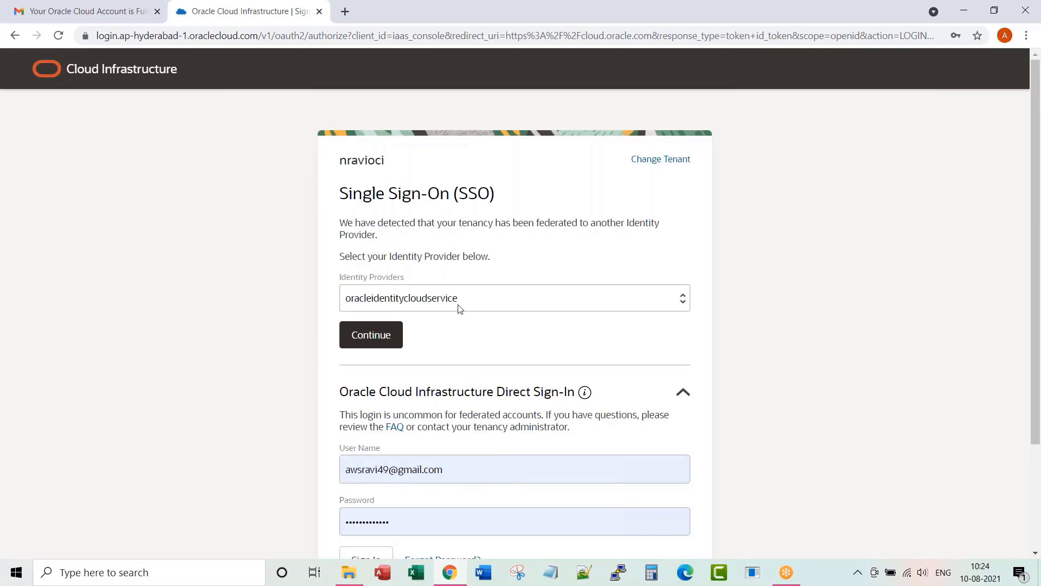
mouse_move(481, 409)
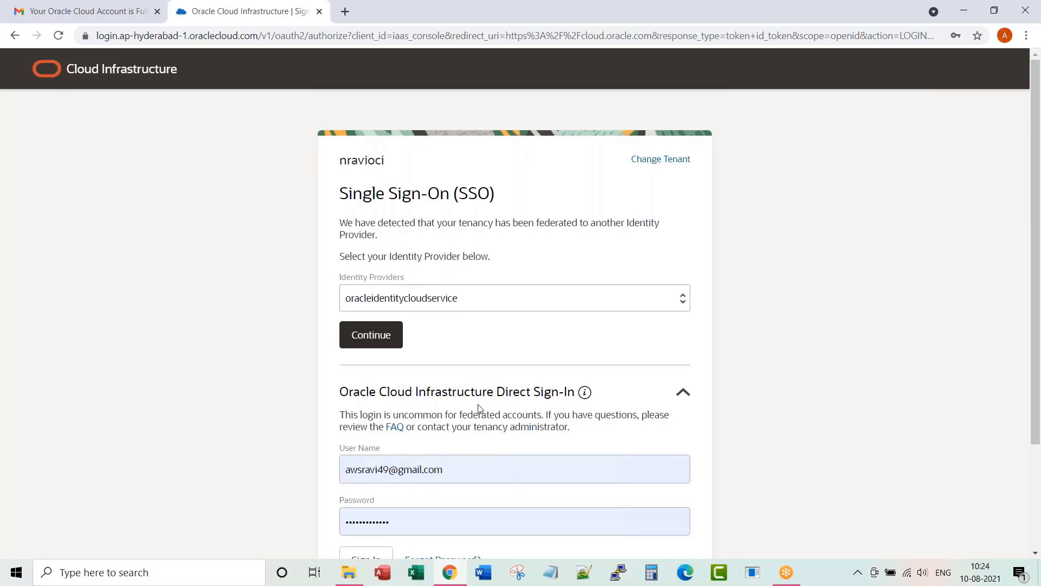
scroll(down, 3)
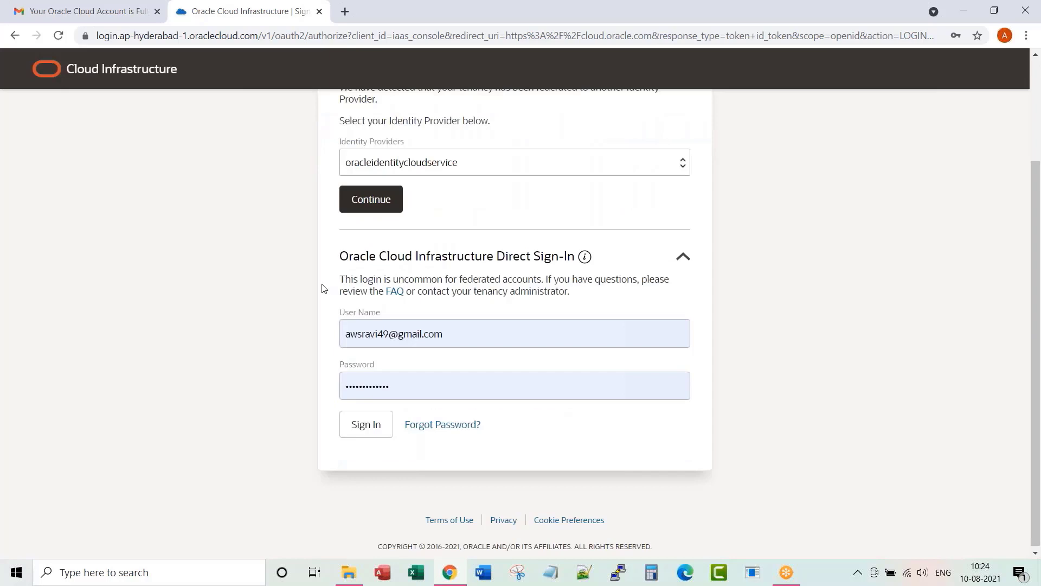
mouse_move(359, 274)
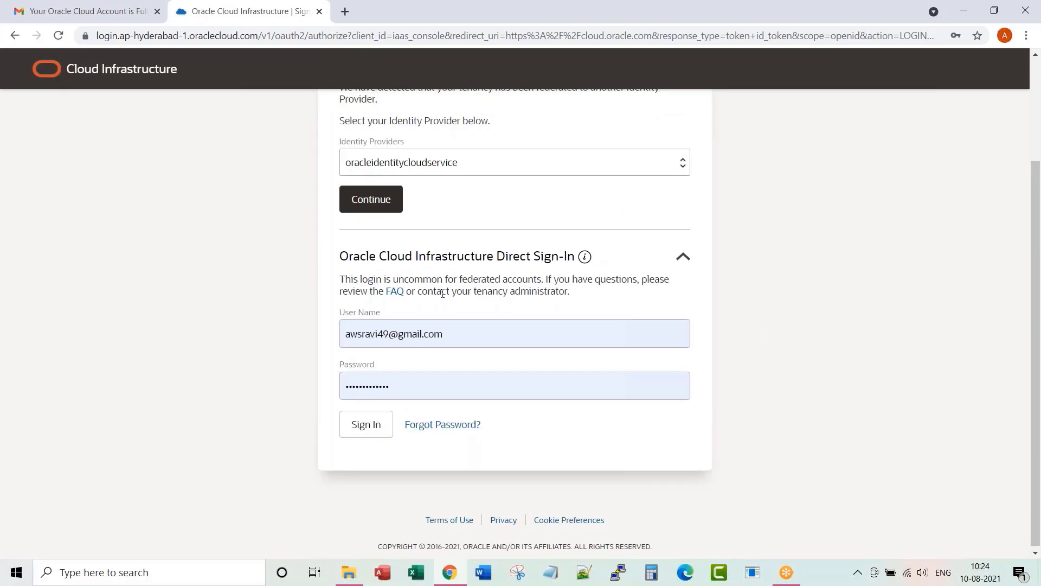
click(683, 256)
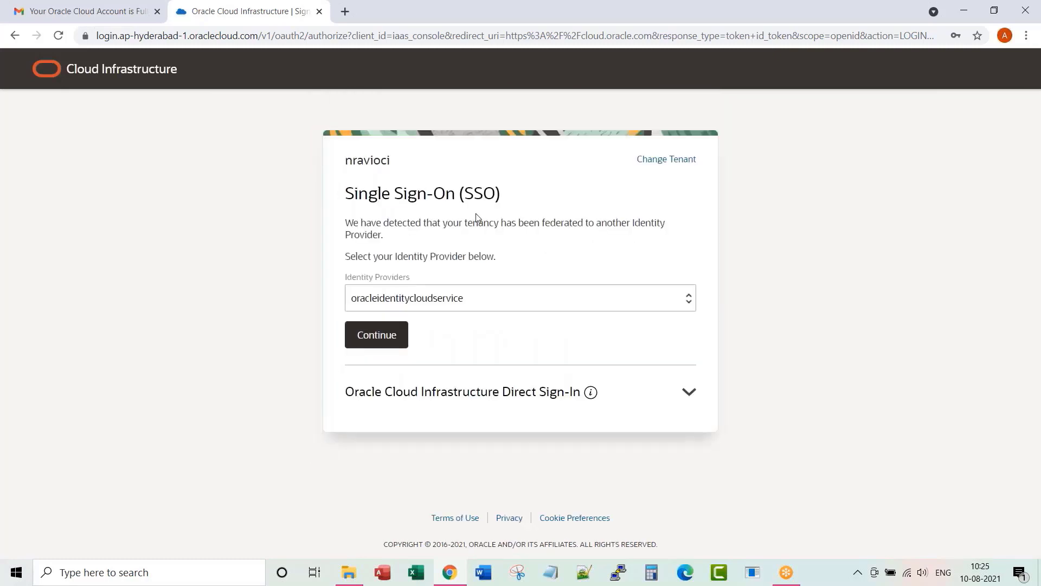
- Sign in through the oracleidentitycloudservice provider with the prefilled cloud account credentials
click(377, 335)
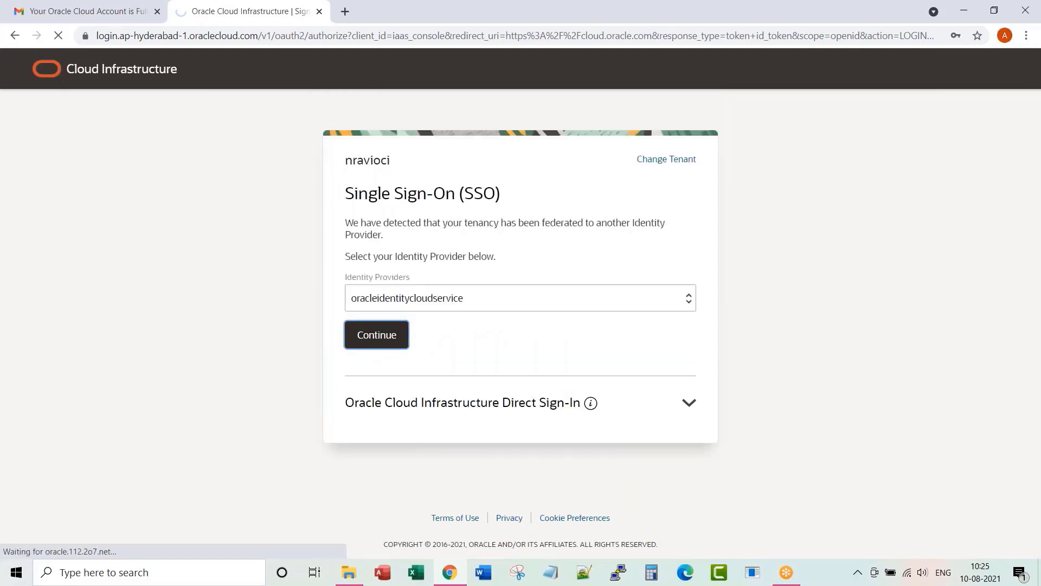
click(376, 334)
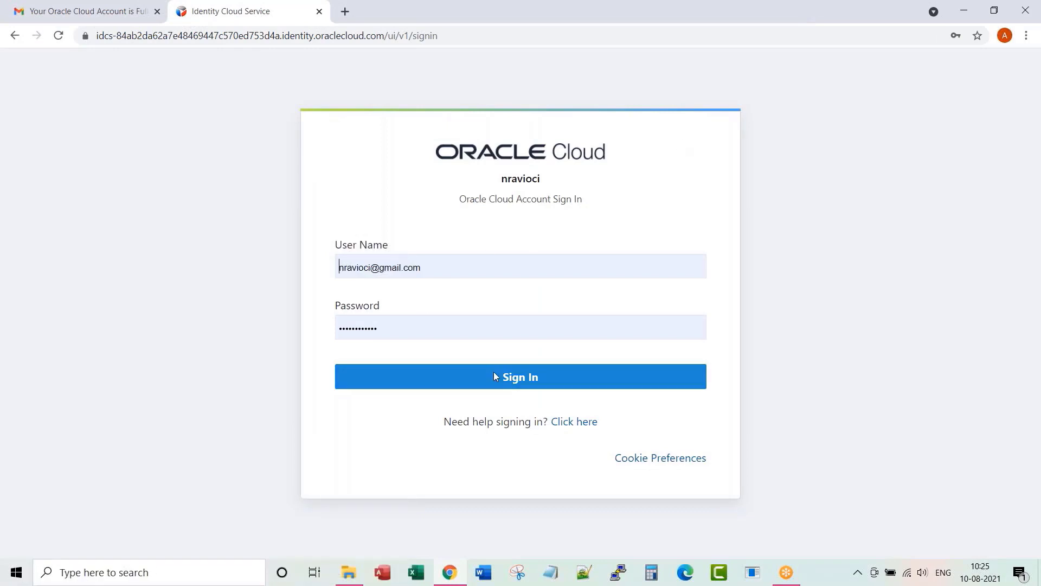
click(520, 376)
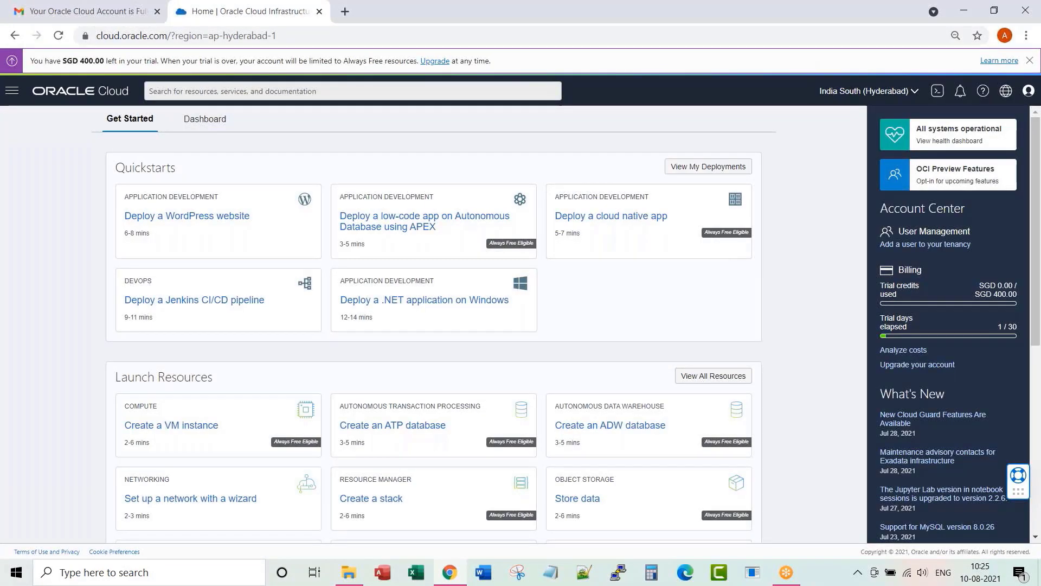
- Highlight the remaining trial credit amount and dismiss the trial notice on the home page
double_click(88, 61)
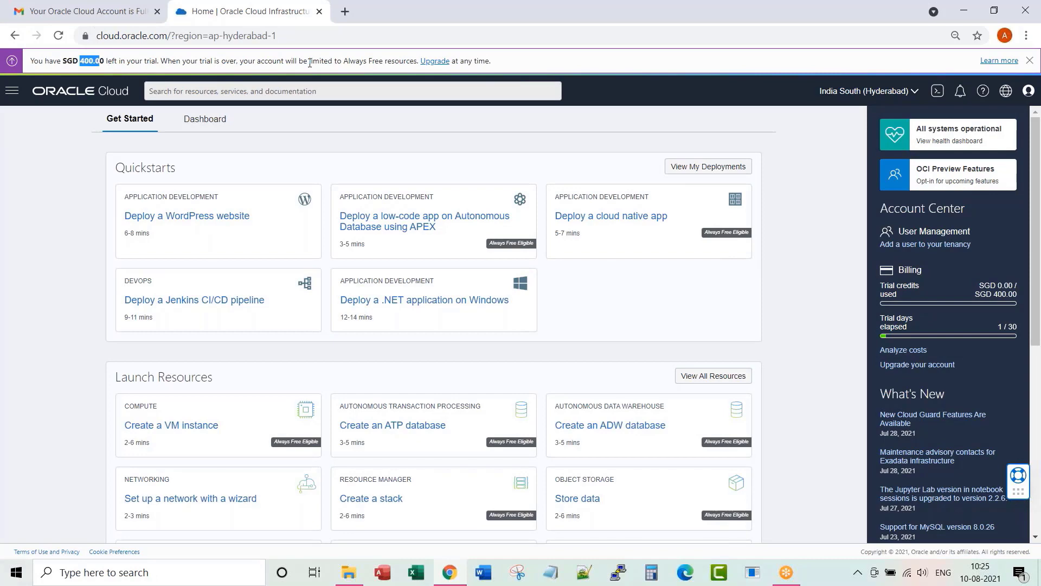
click(1030, 61)
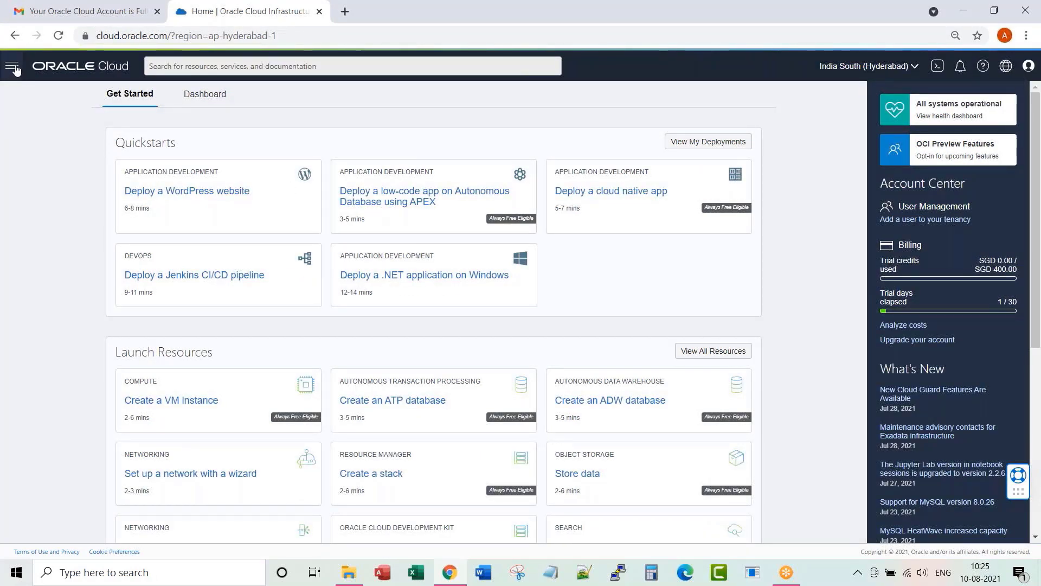
- View the Identity Users list and filter it by Local and OracleIdentityCloudService federated user types
click(12, 66)
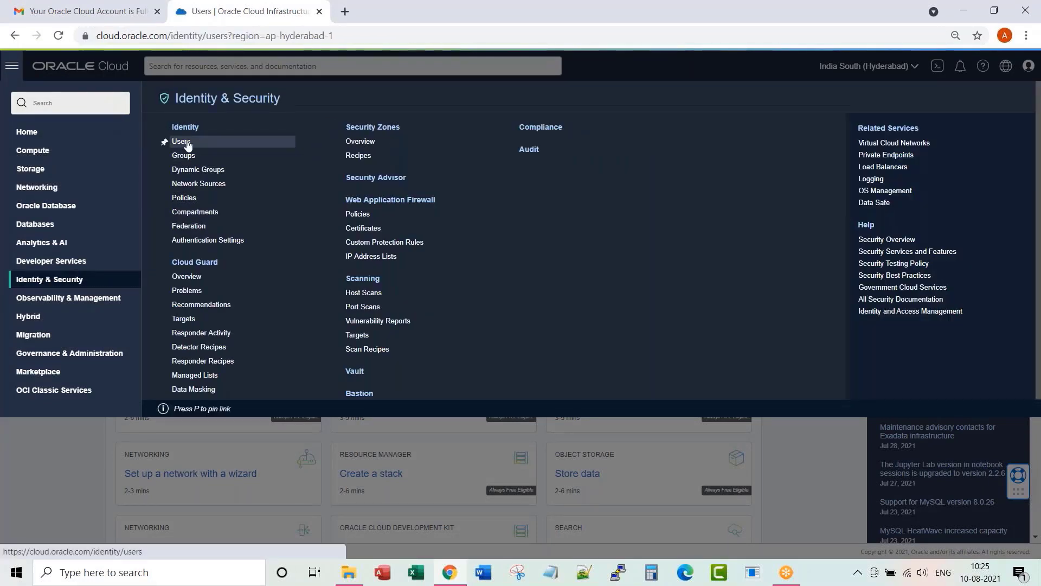
click(181, 141)
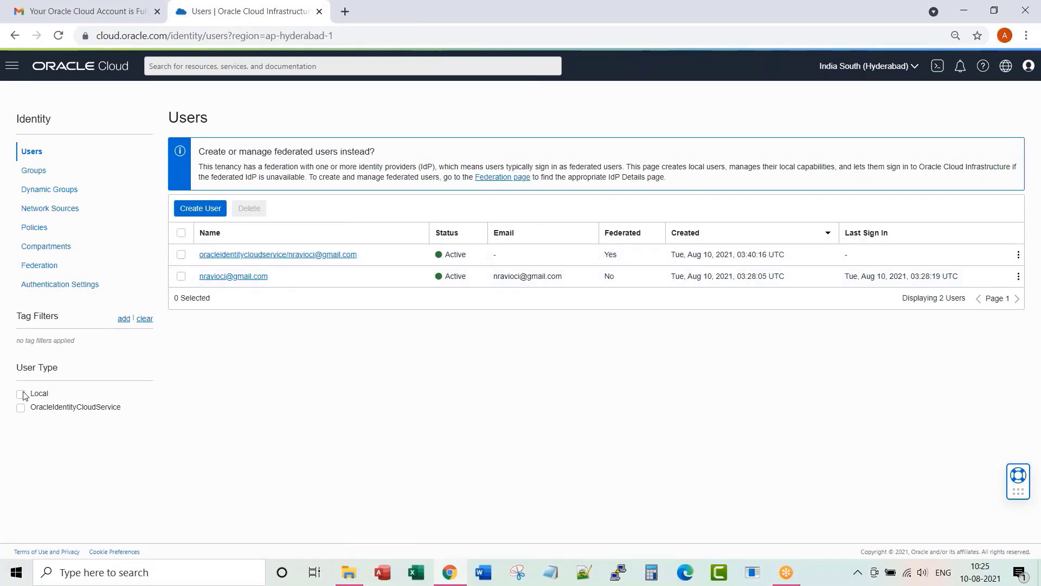
click(20, 393)
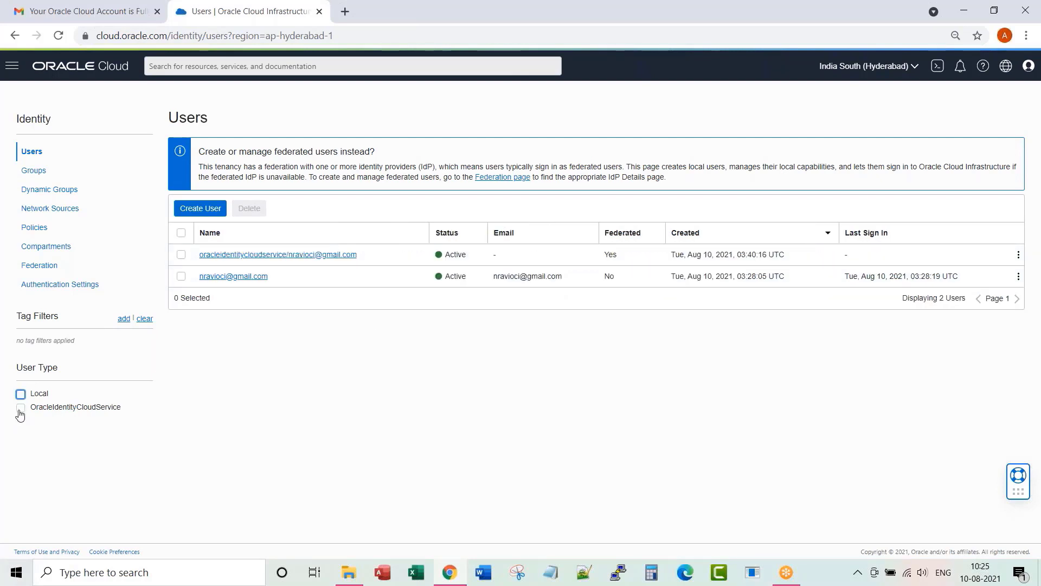
click(20, 407)
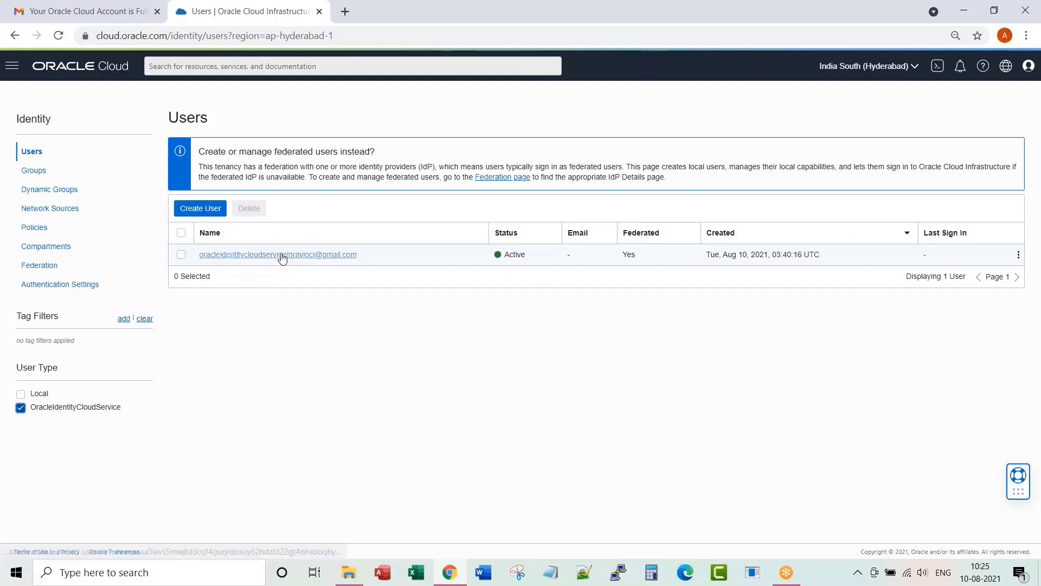
mouse_move(310, 271)
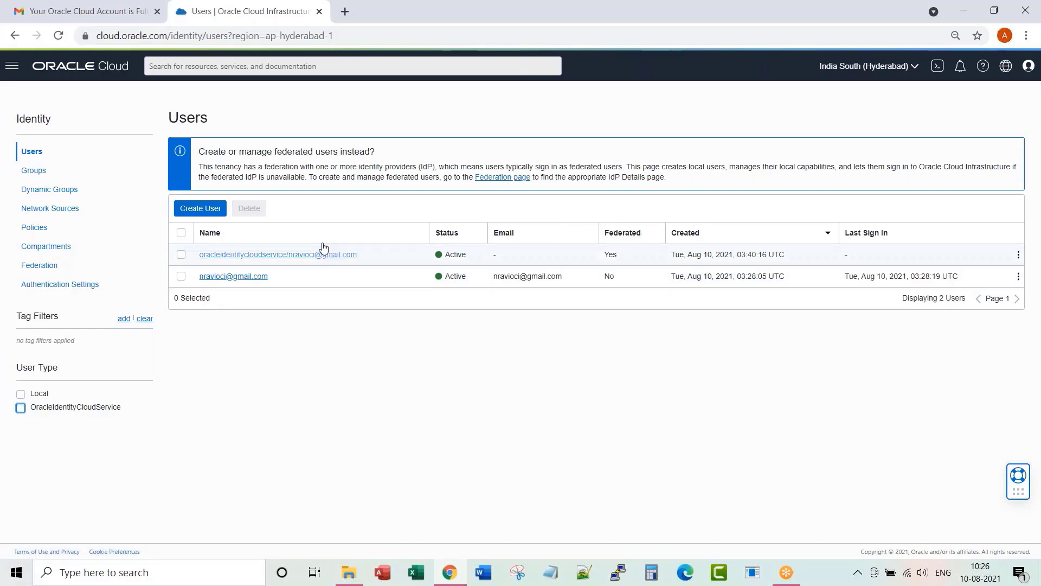
mouse_move(269, 214)
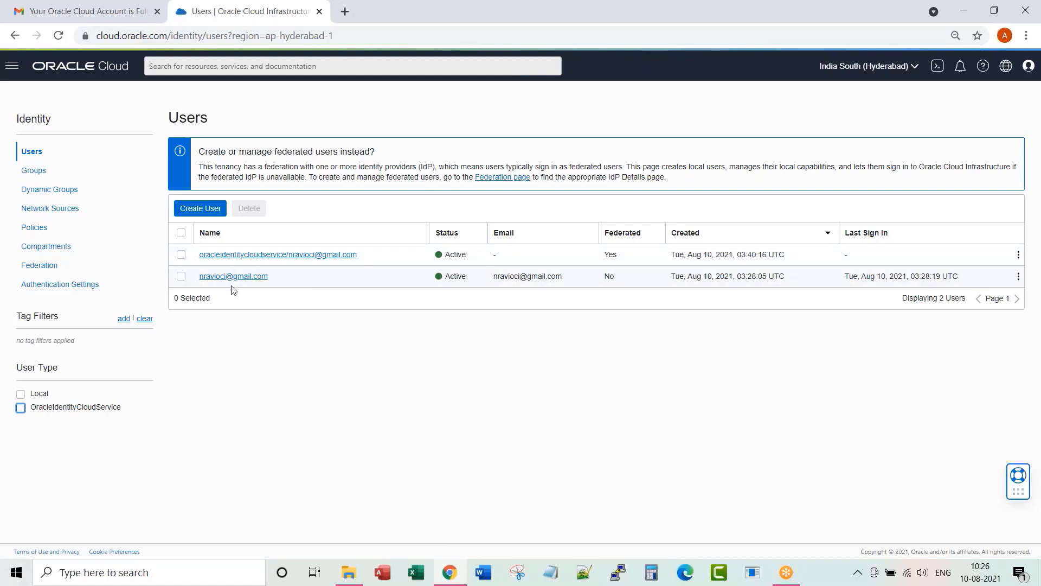
mouse_move(323, 292)
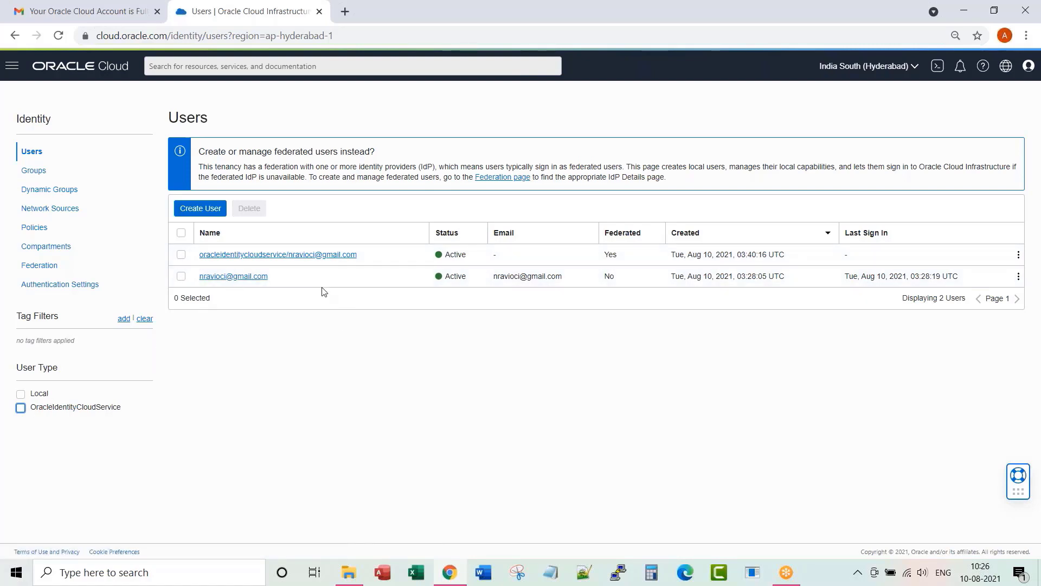
mouse_move(237, 264)
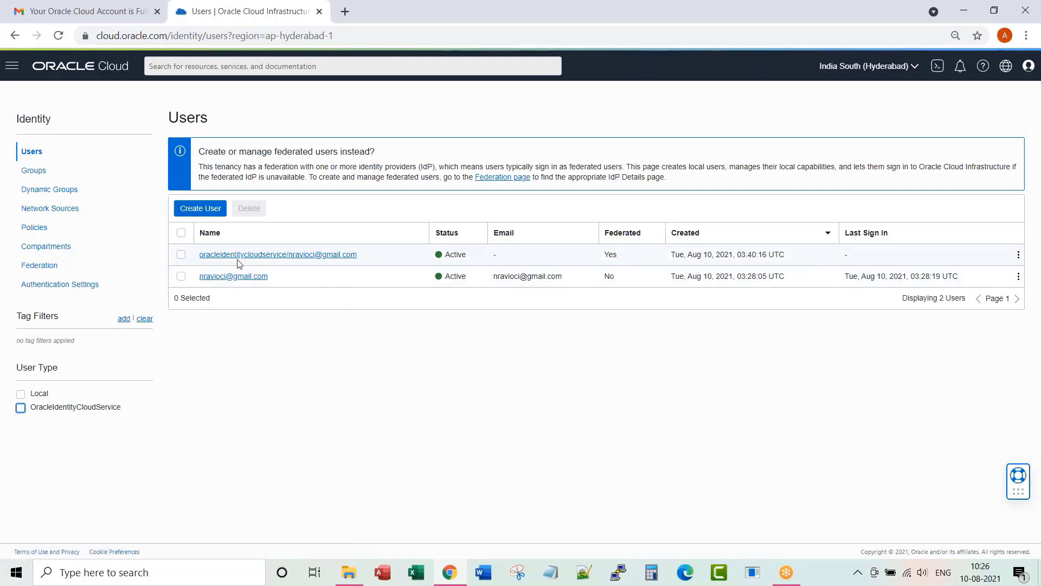
mouse_move(277, 259)
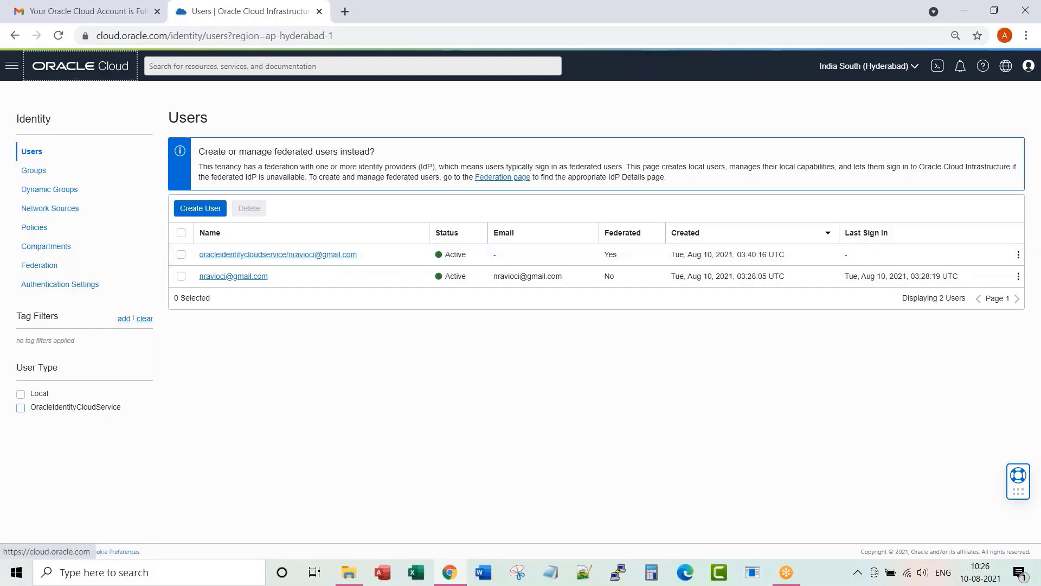
- Return to the OCI Console home page via the Oracle Cloud logo
click(79, 66)
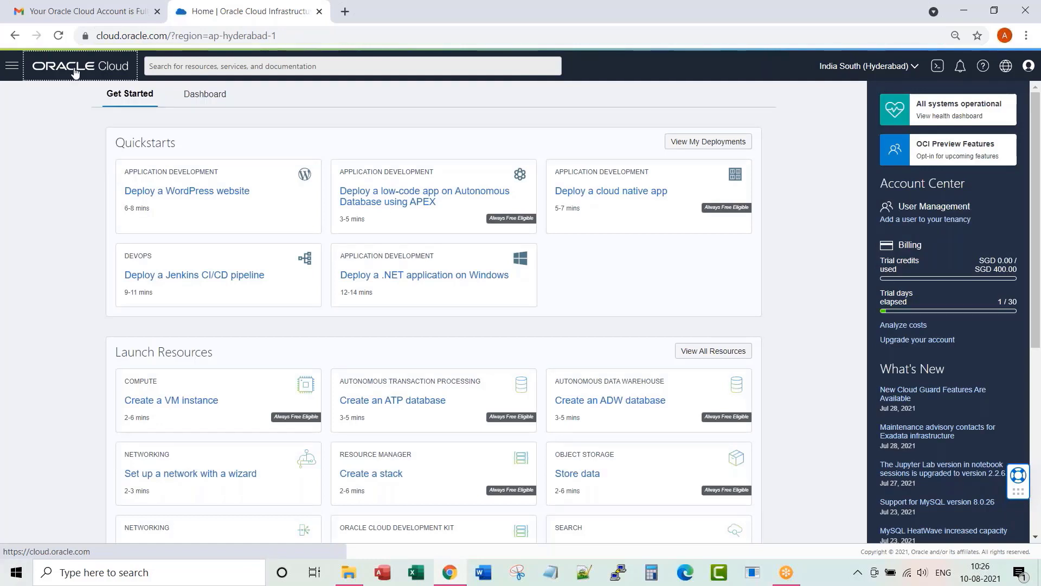
mouse_move(95, 116)
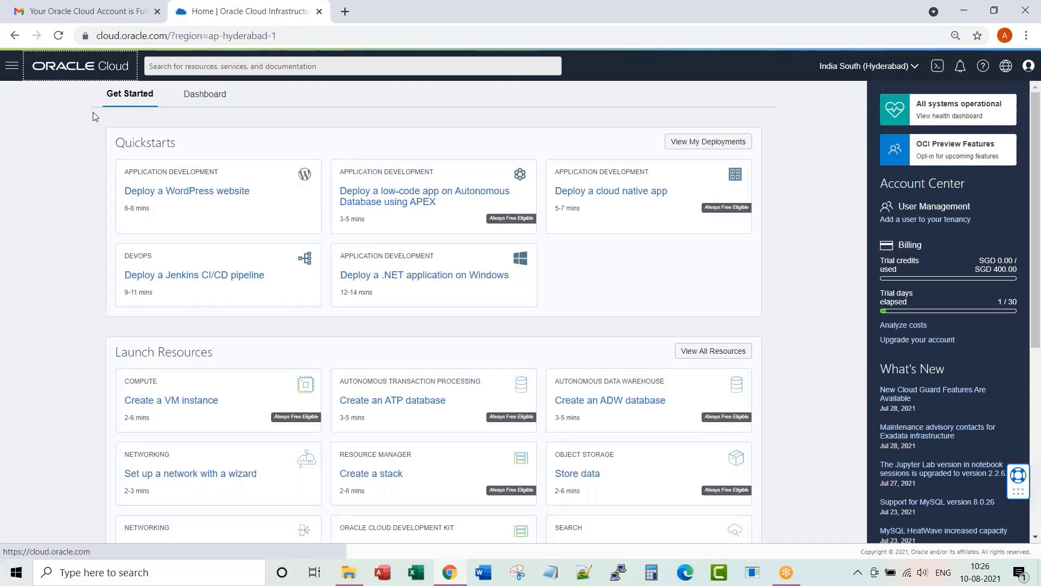